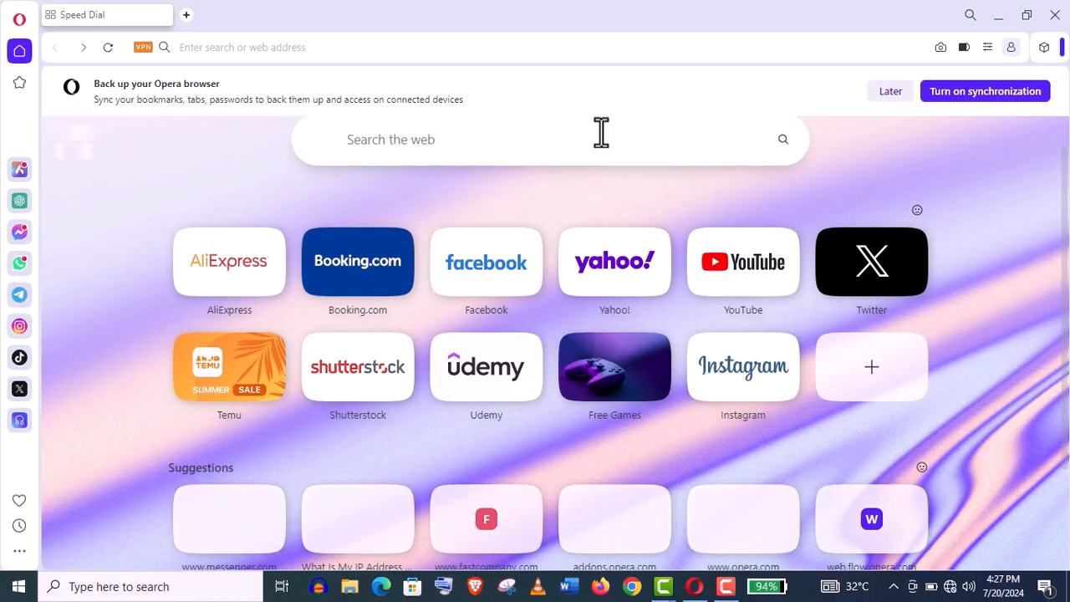
pyautogui.moveTo(1036, 205)
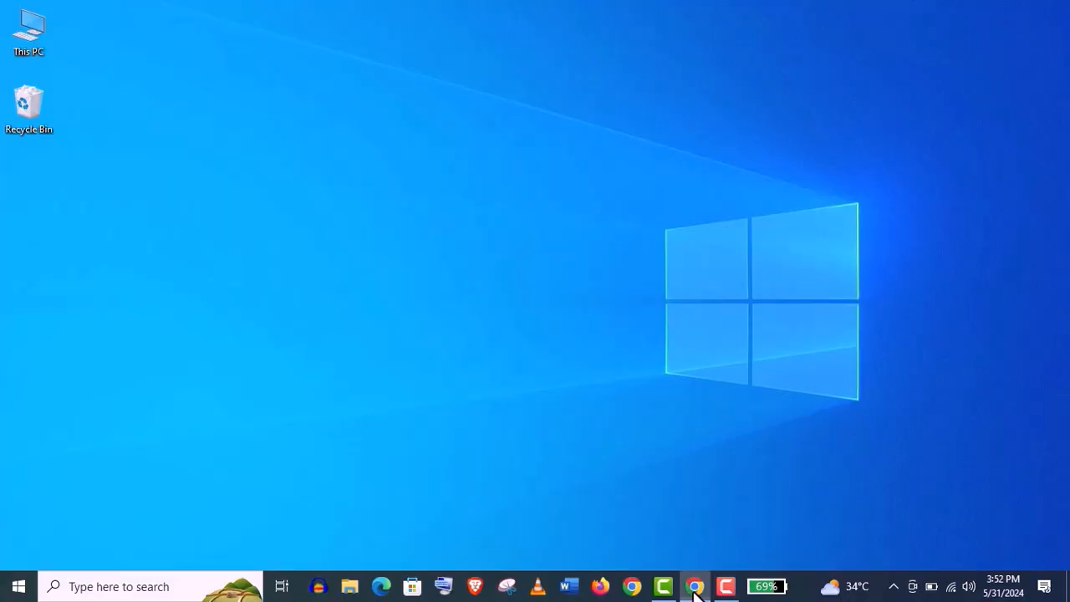
# Toggle Block ads off and back on in Opera's Easy Setup privacy settings
pyautogui.click(695, 586)
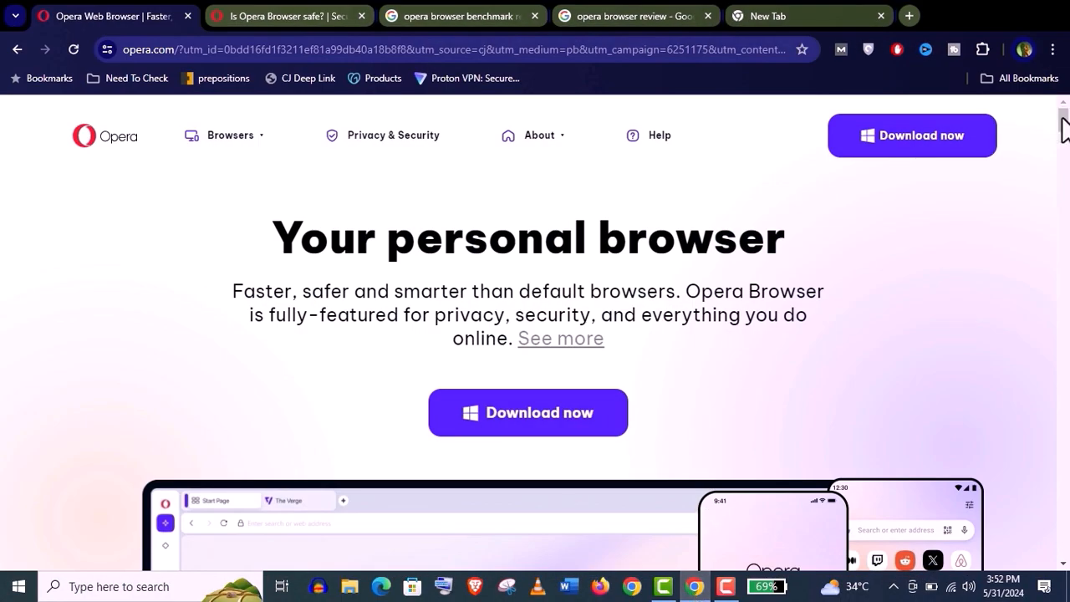
pyautogui.scroll(-3)
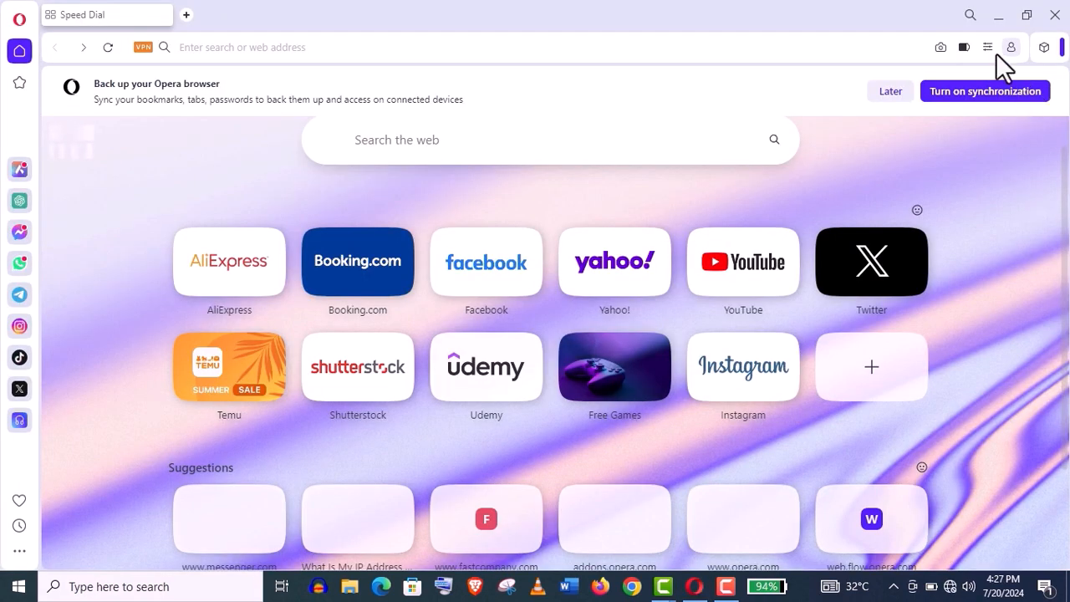
pyautogui.click(987, 47)
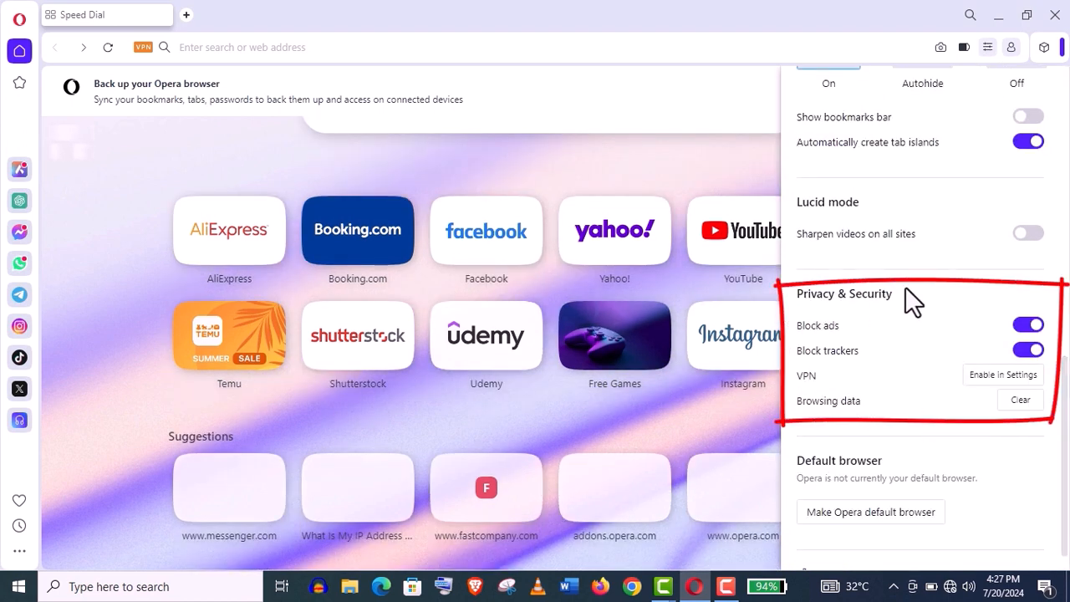
pyautogui.click(1027, 324)
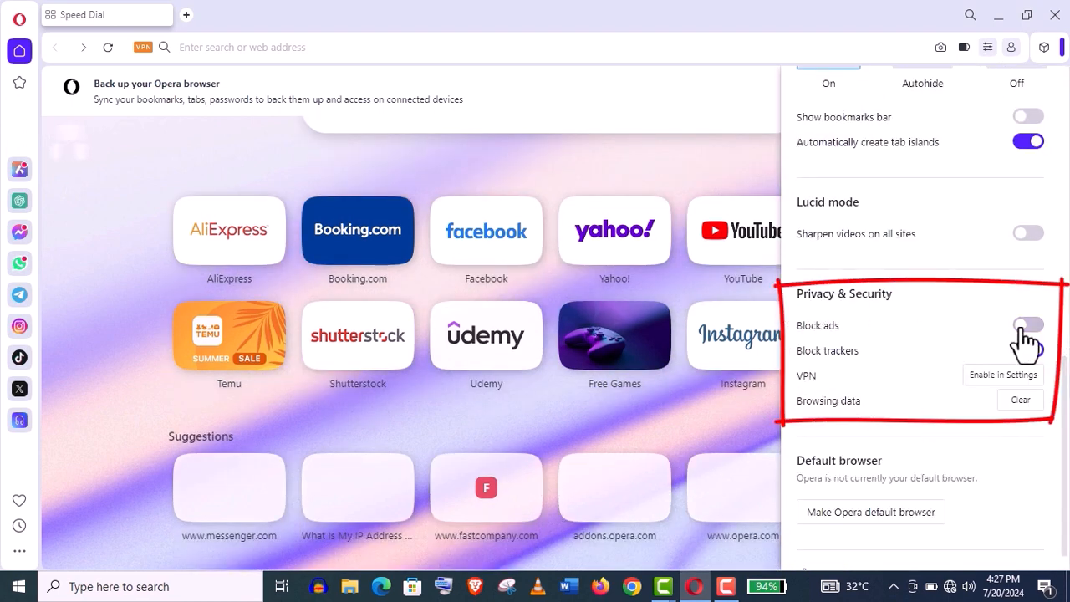
pyautogui.click(1028, 324)
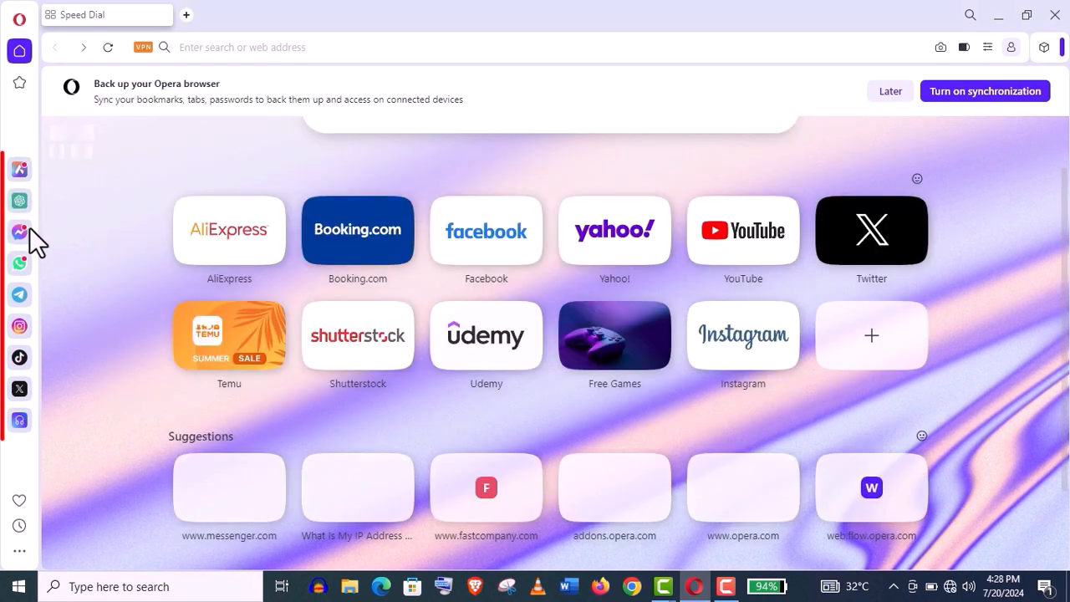
pyautogui.moveTo(33, 310)
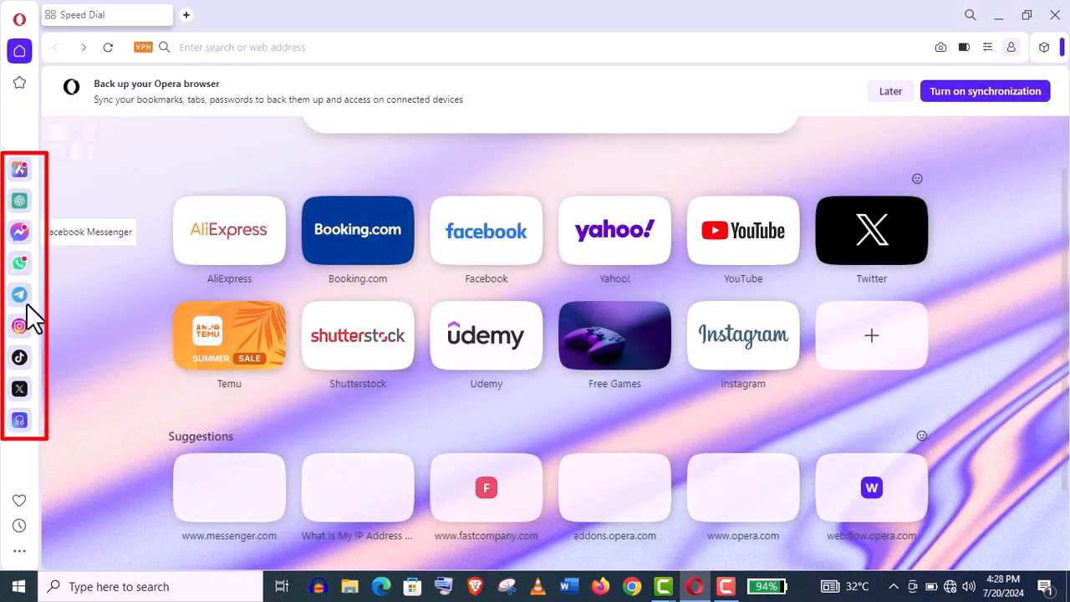
# Open Sidebar Setup and scroll through its Messengers and Special Features lists
pyautogui.click(20, 551)
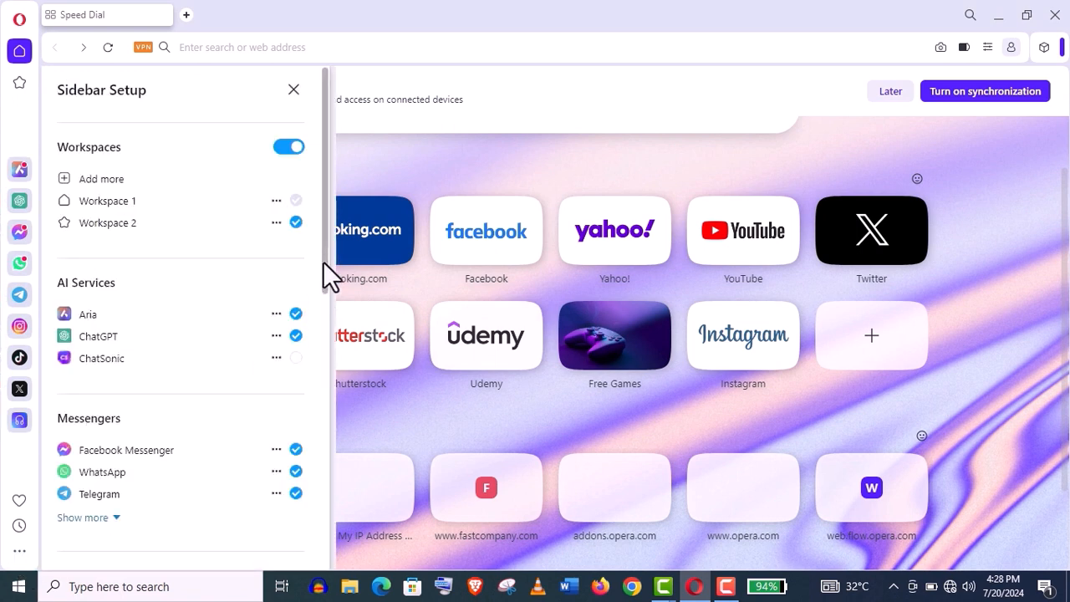
pyautogui.scroll(-3)
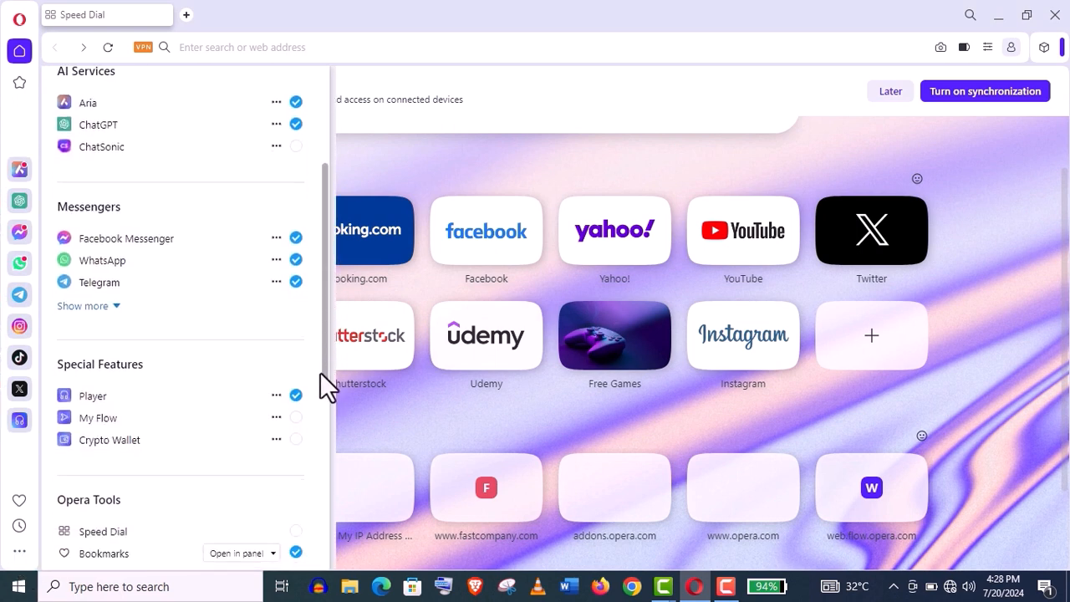
pyautogui.scroll(-3)
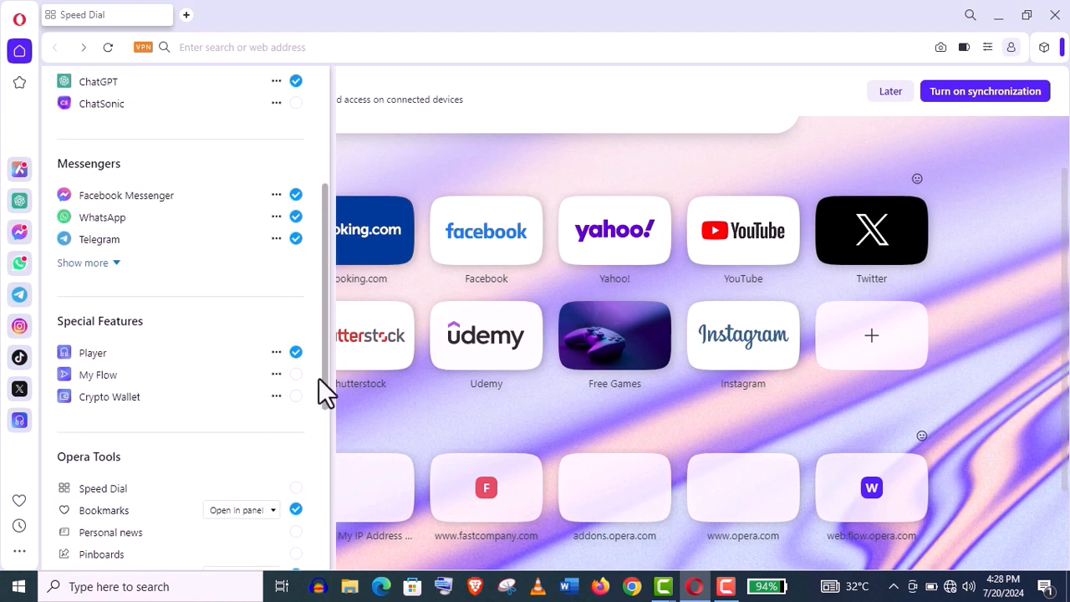
pyautogui.scroll(3)
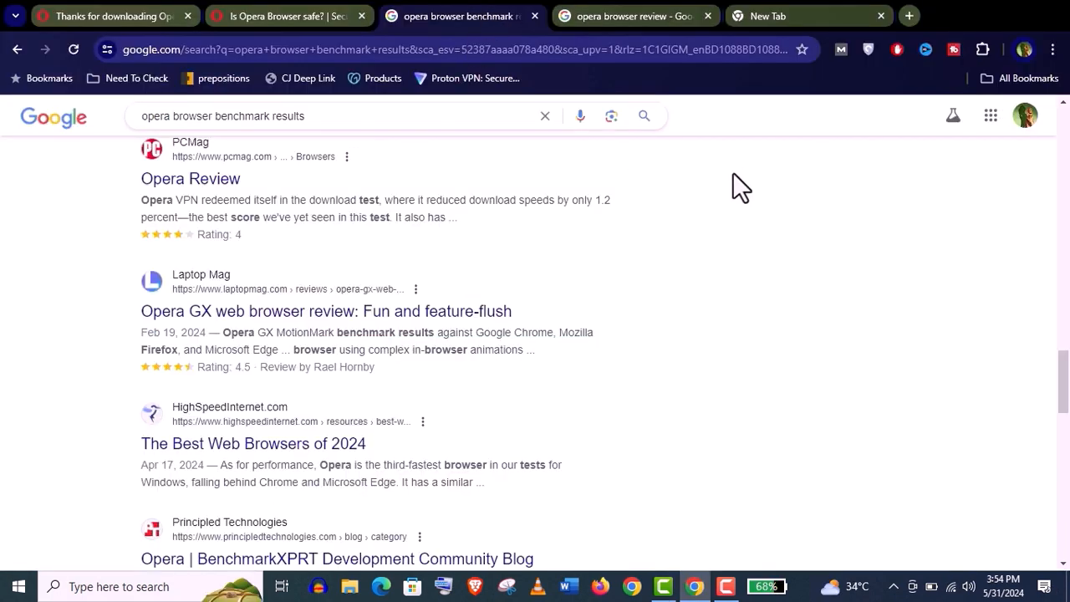
# Switch to the 'opera browser review' results tab and scroll through the results
pyautogui.scroll(3)
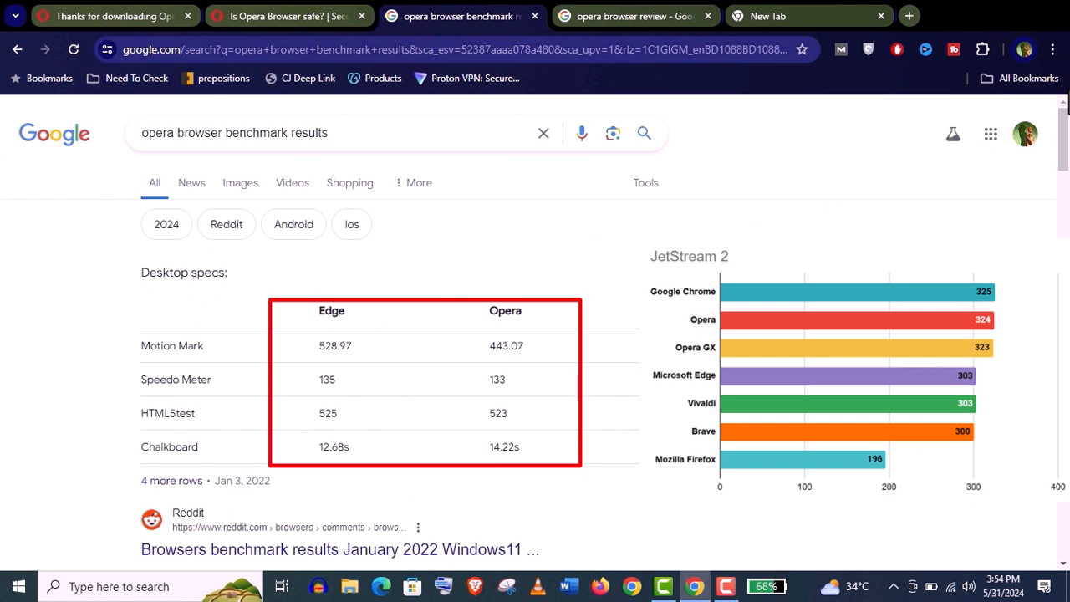
pyautogui.click(631, 16)
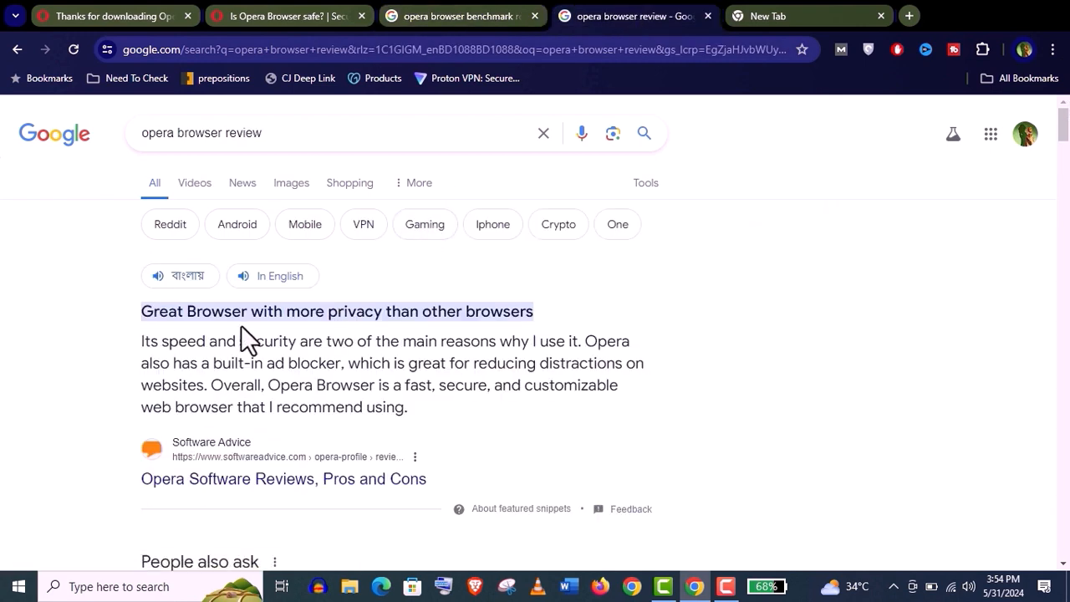
pyautogui.scroll(-3)
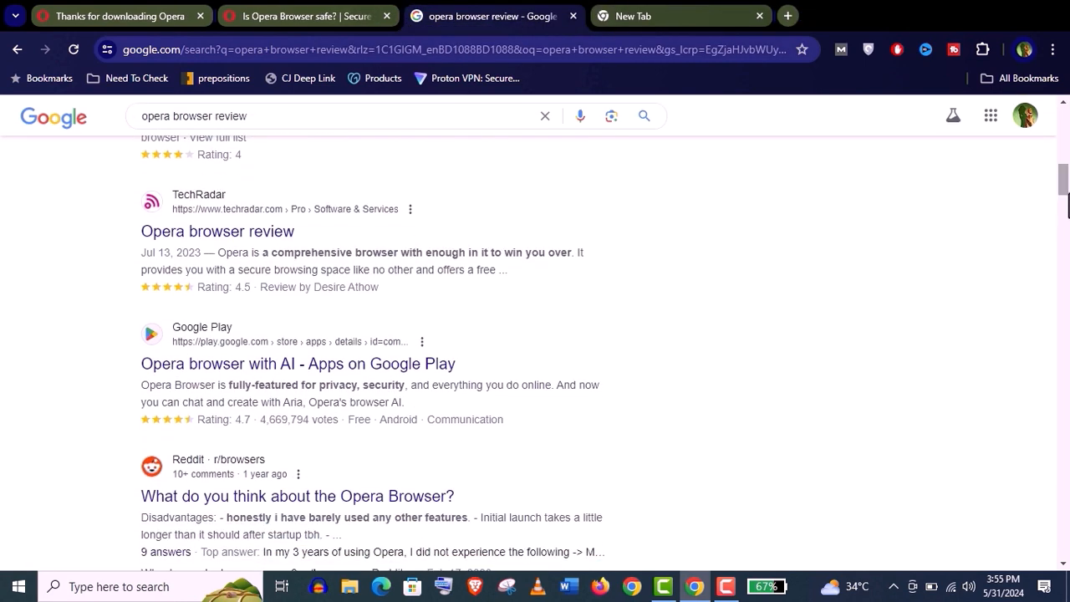
pyautogui.scroll(-3)
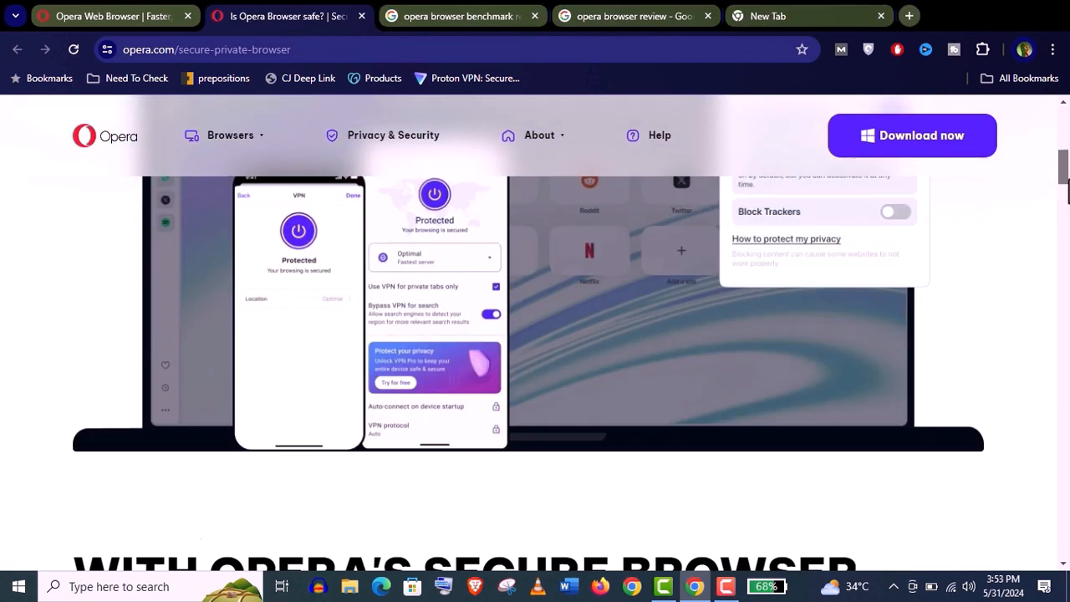
# Download OperaSetup.exe from opera.com and confirm it finished in download history
pyautogui.scroll(-3)
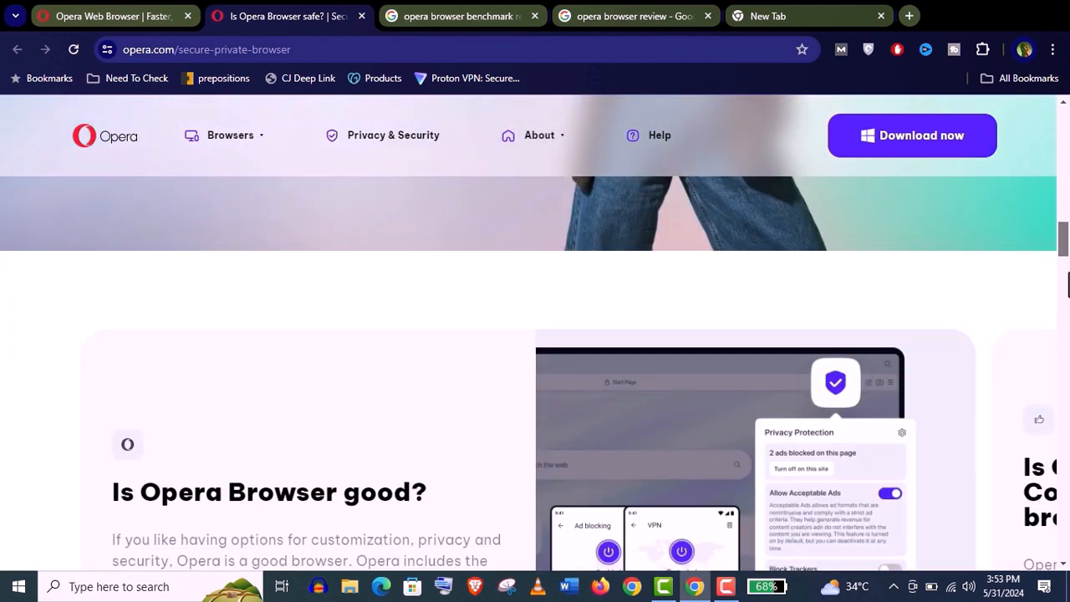
pyautogui.scroll(-3)
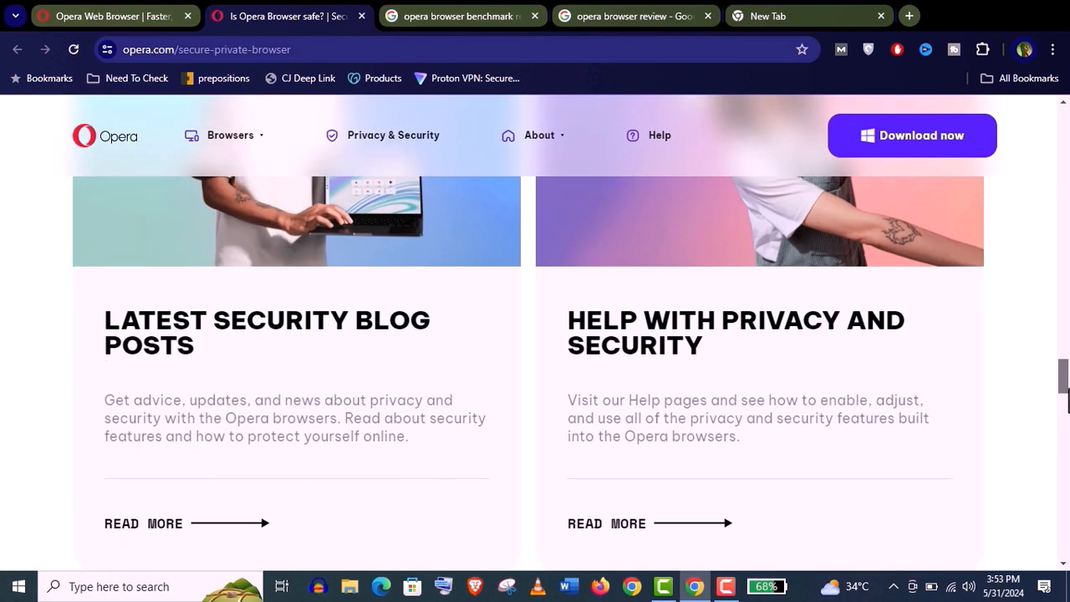
pyautogui.scroll(3)
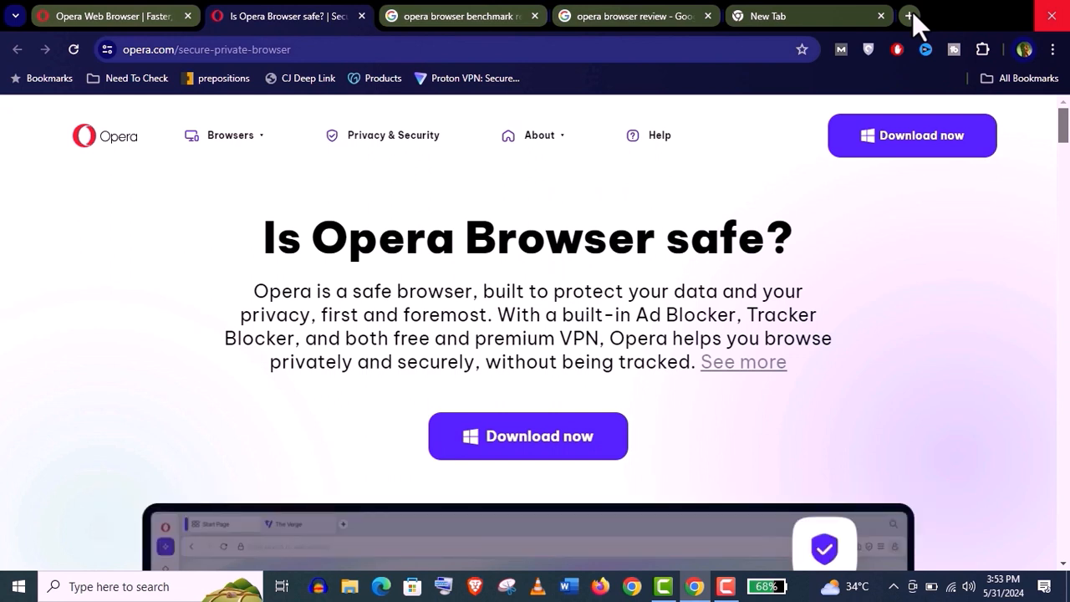
pyautogui.click(109, 15)
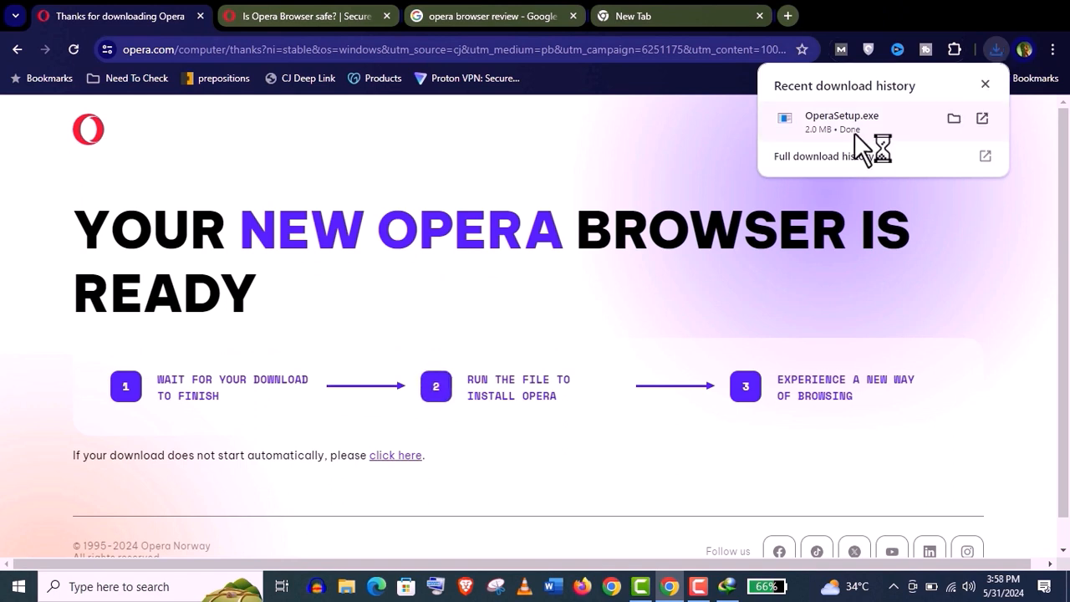
# Run OperaSetup.exe, accept and install, maximize the window, then go to Speed Dial
pyautogui.click(985, 84)
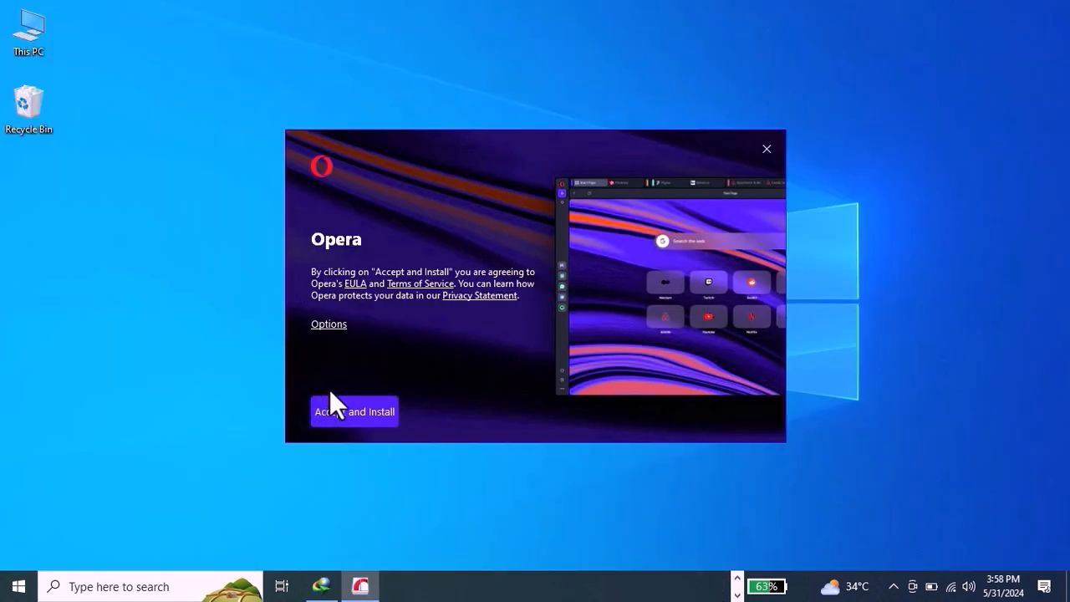
pyautogui.click(354, 412)
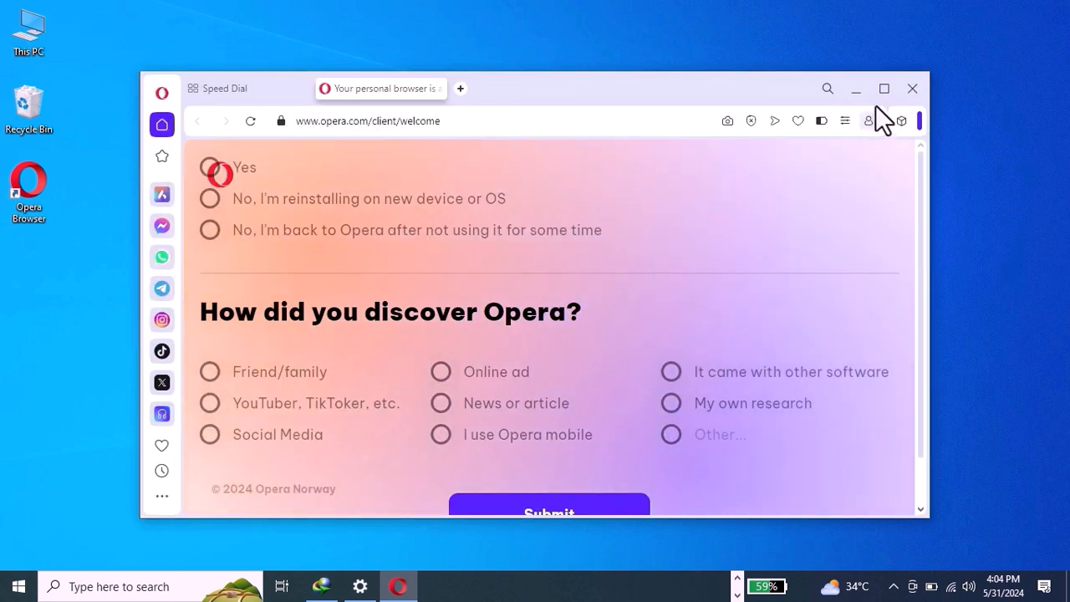
pyautogui.click(884, 88)
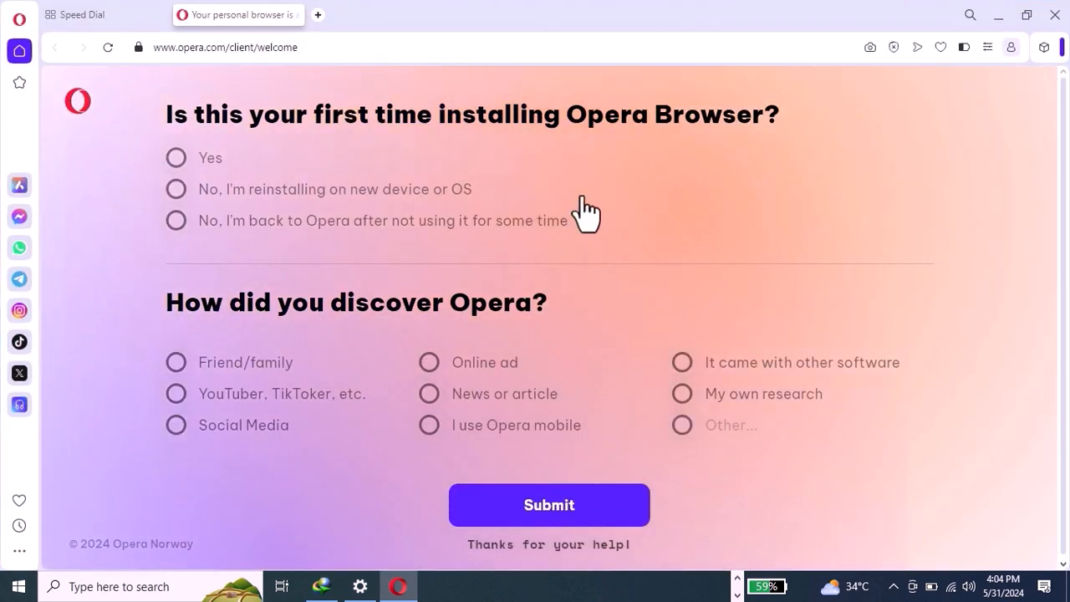
pyautogui.click(19, 51)
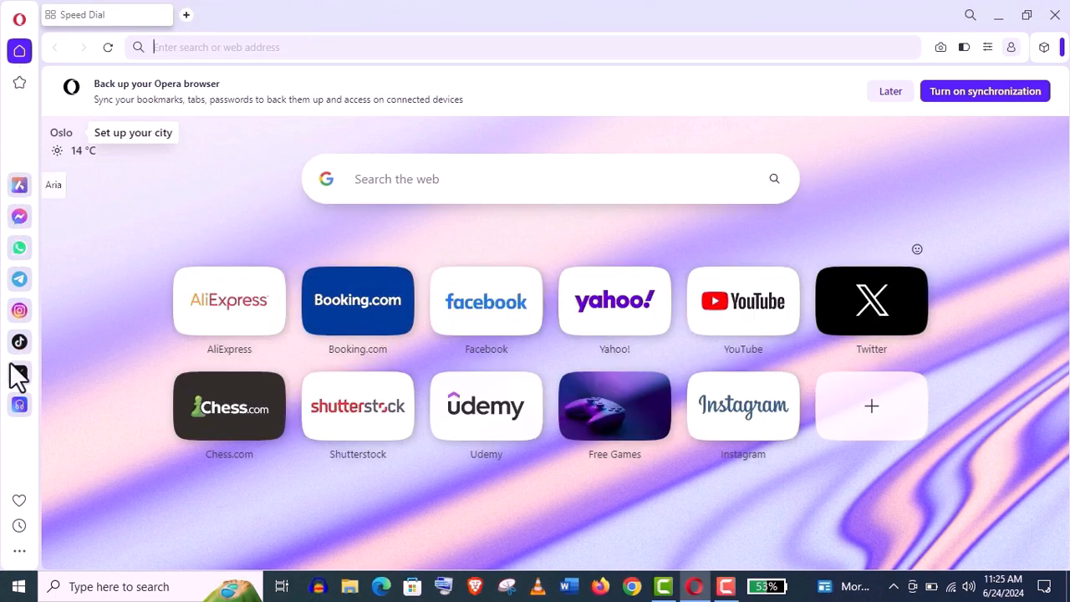
pyautogui.moveTo(19, 551)
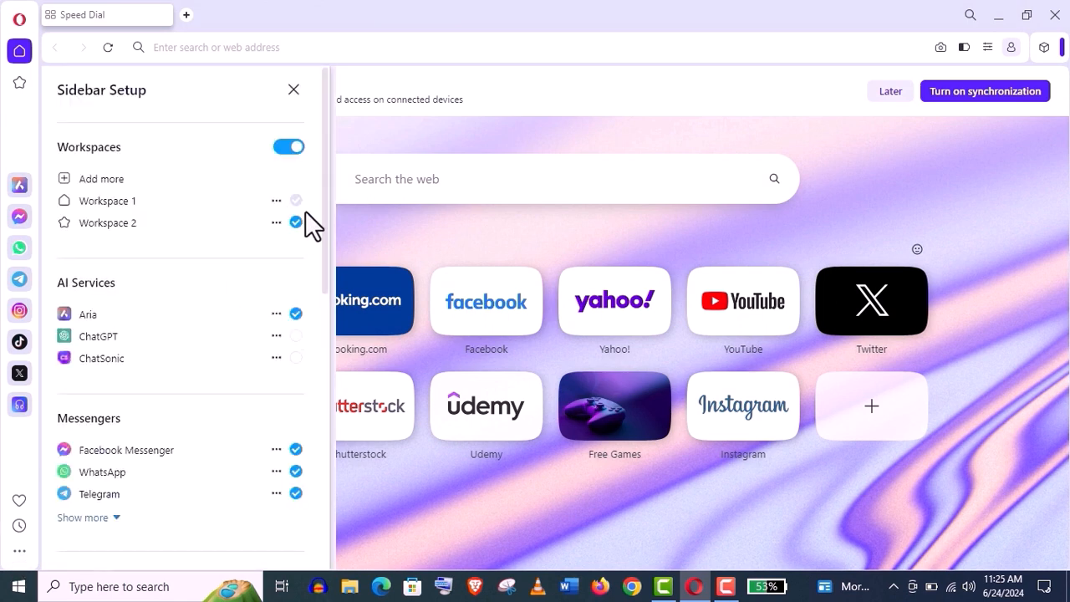
# Scroll the Sidebar Setup panel to check Facebook Messenger and WhatsApp are ticked
pyautogui.scroll(-3)
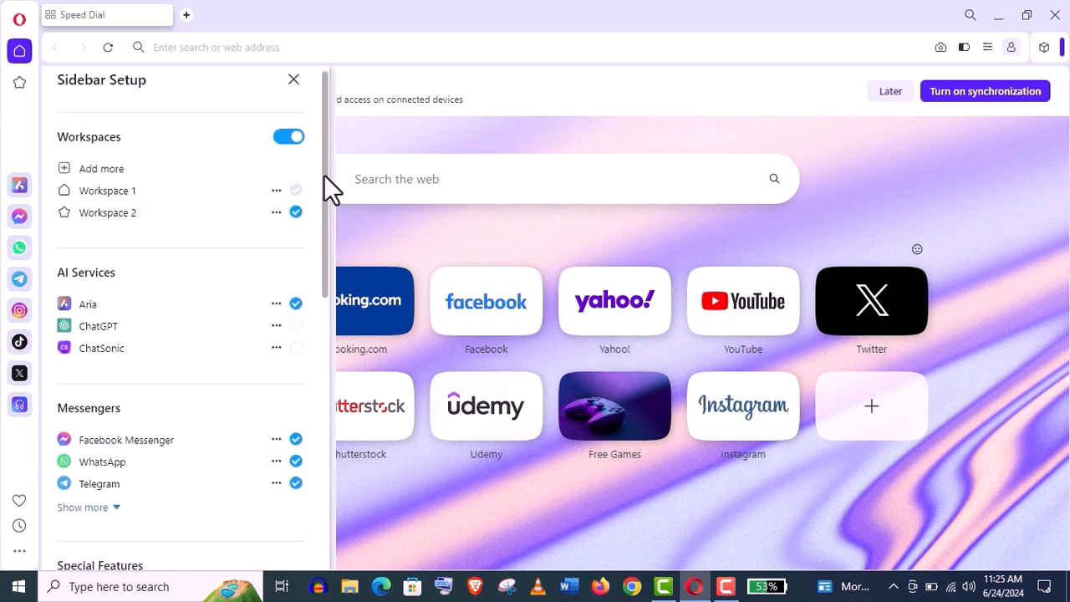
pyautogui.scroll(-3)
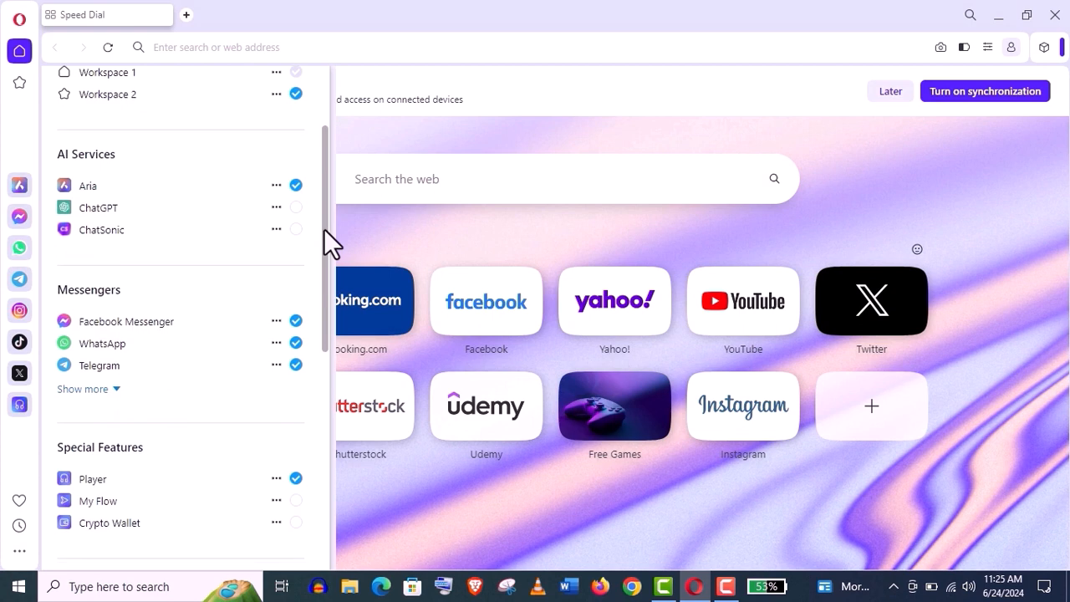
pyautogui.moveTo(297, 380)
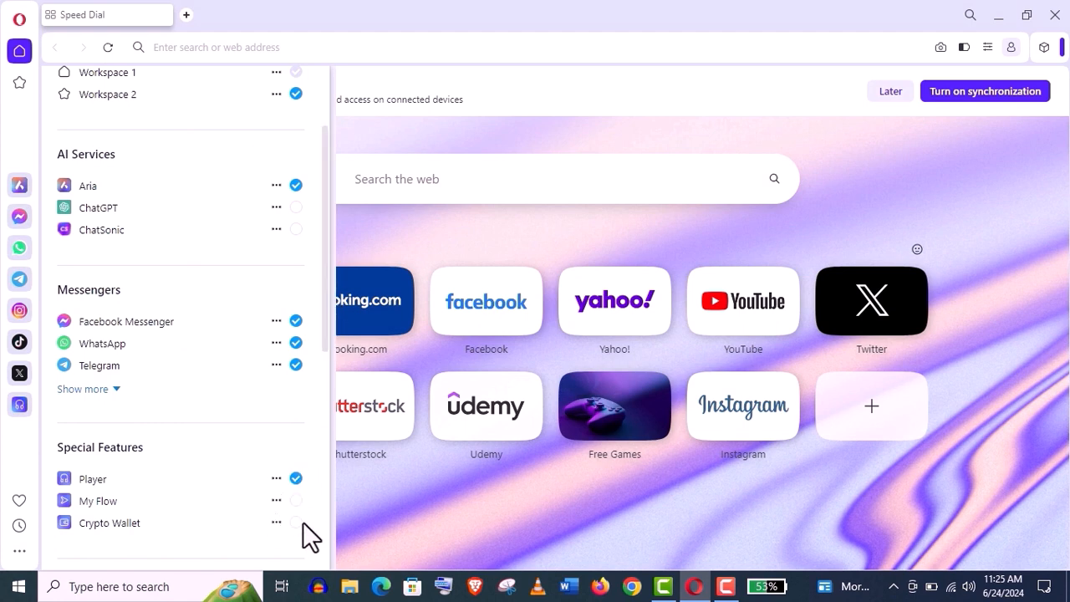
pyautogui.moveTo(298, 534)
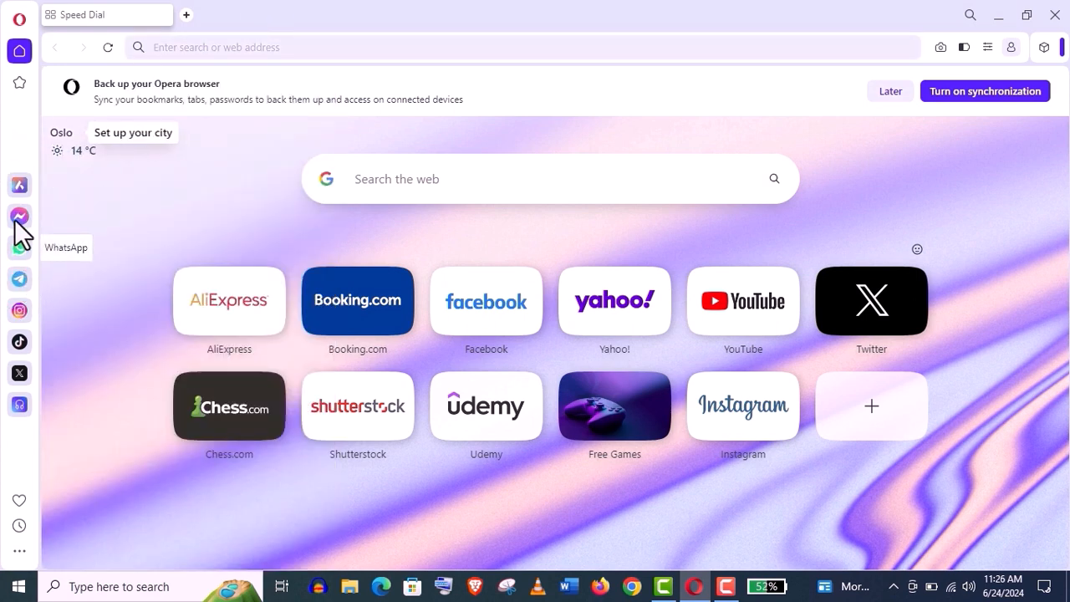
# Open Messenger in the sidebar, submit credentials, and enter the Facebook login code
pyautogui.click(18, 215)
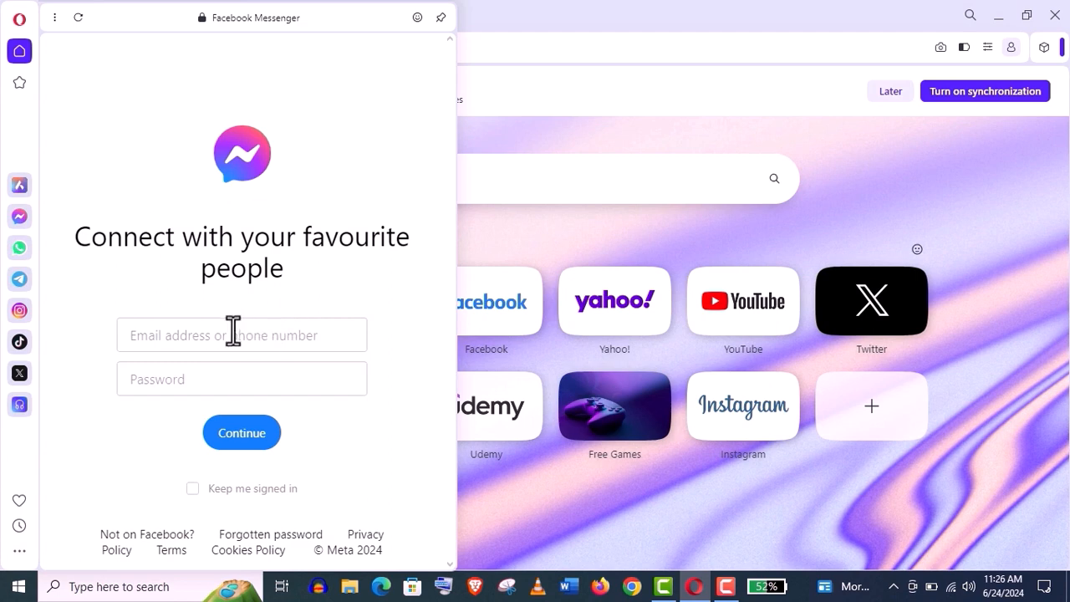
pyautogui.click(241, 432)
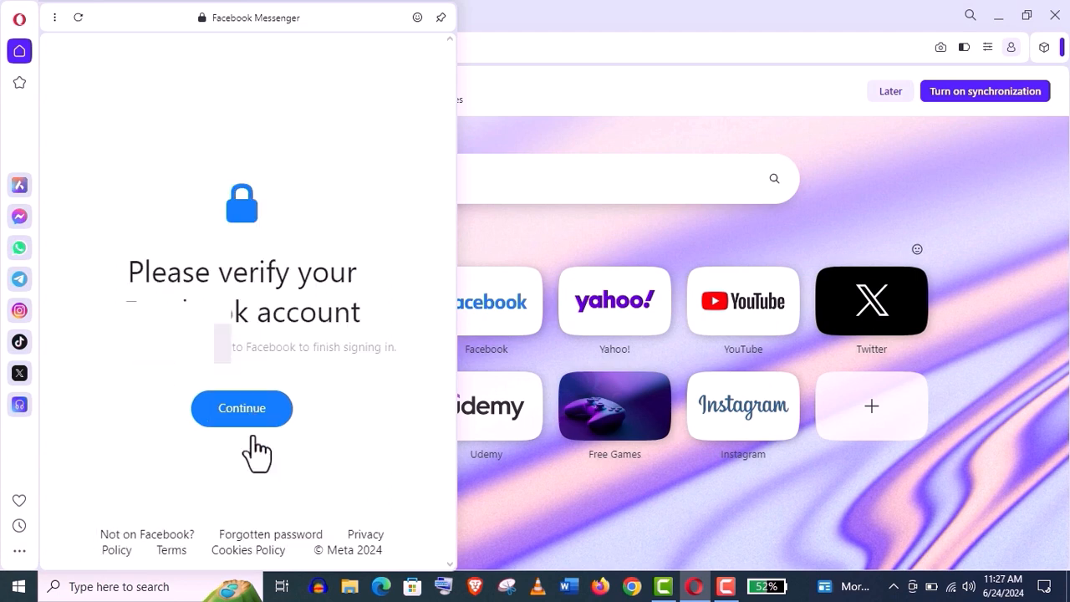
pyautogui.click(240, 409)
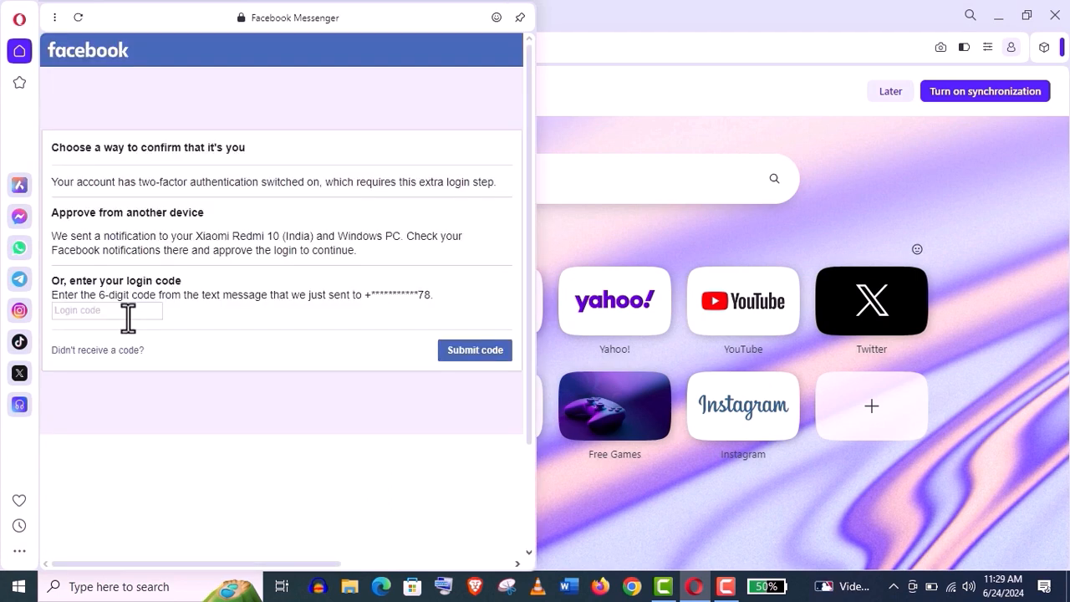
pyautogui.write('26')
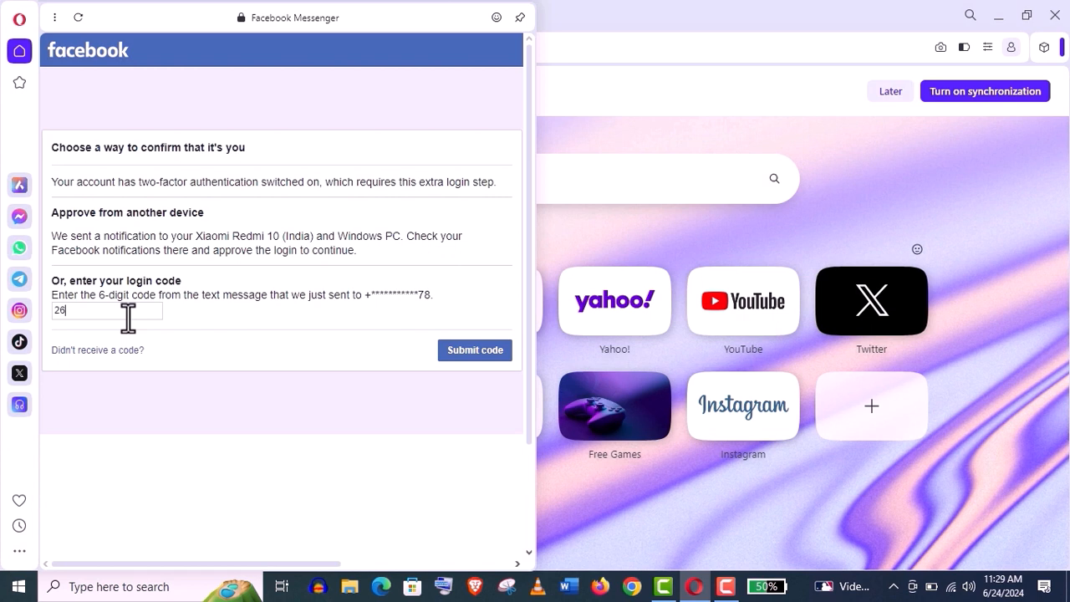
pyautogui.click(474, 349)
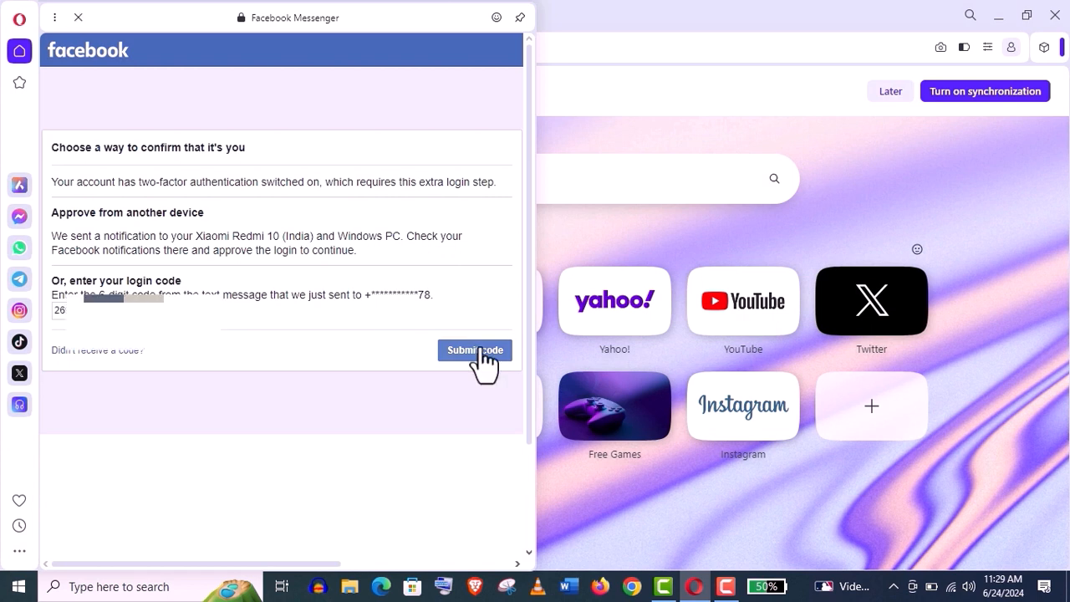
# Save this browser for future logins and let the Messenger chats load
pyautogui.click(475, 350)
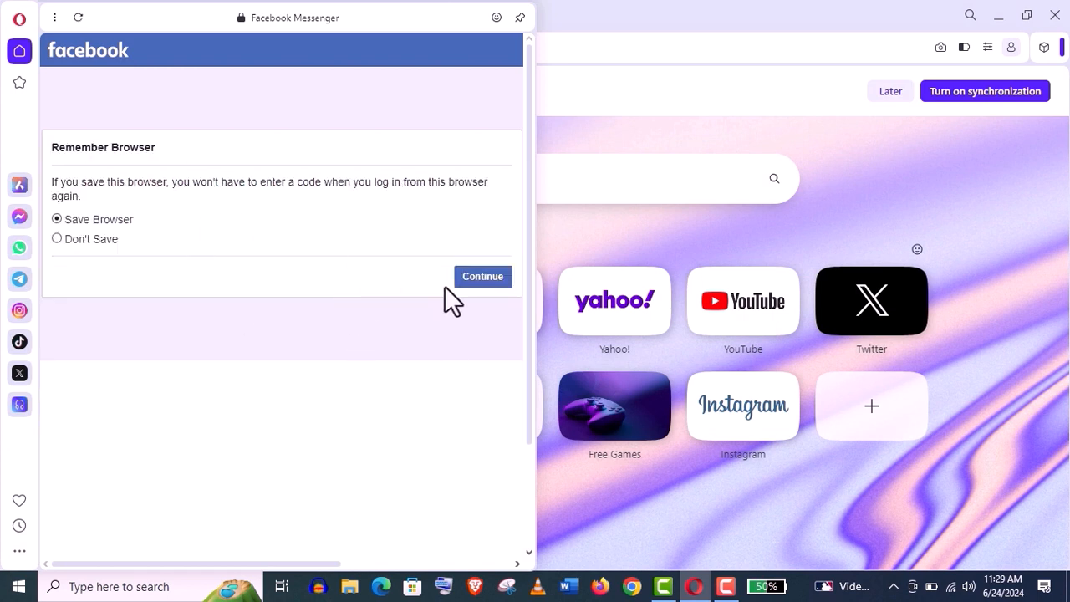
pyautogui.click(483, 276)
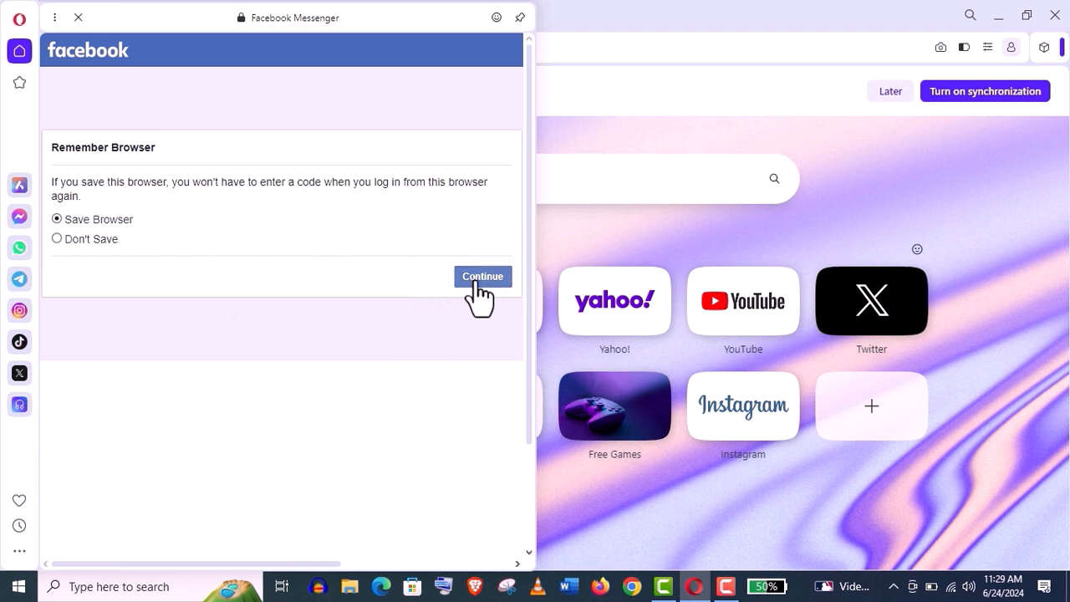
pyautogui.click(482, 276)
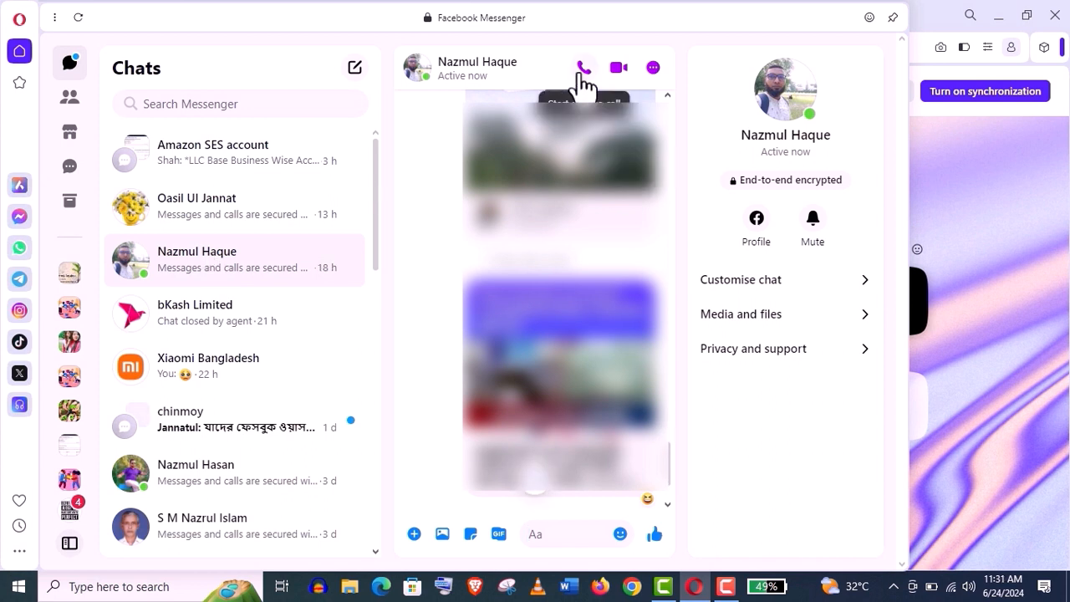
pyautogui.moveTo(677, 467)
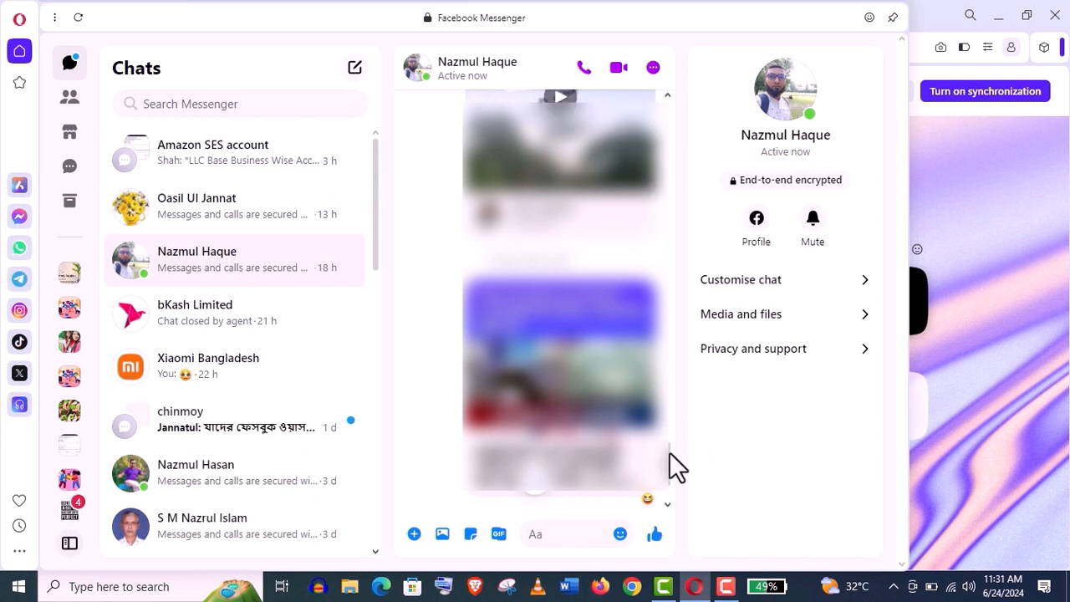
pyautogui.scroll(-3)
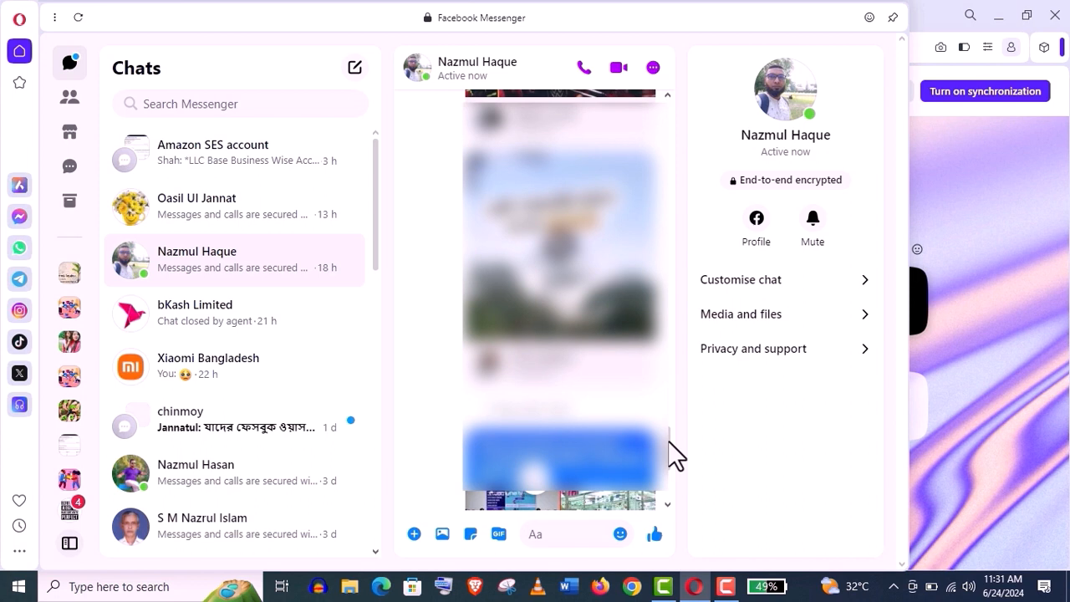
pyautogui.scroll(-3)
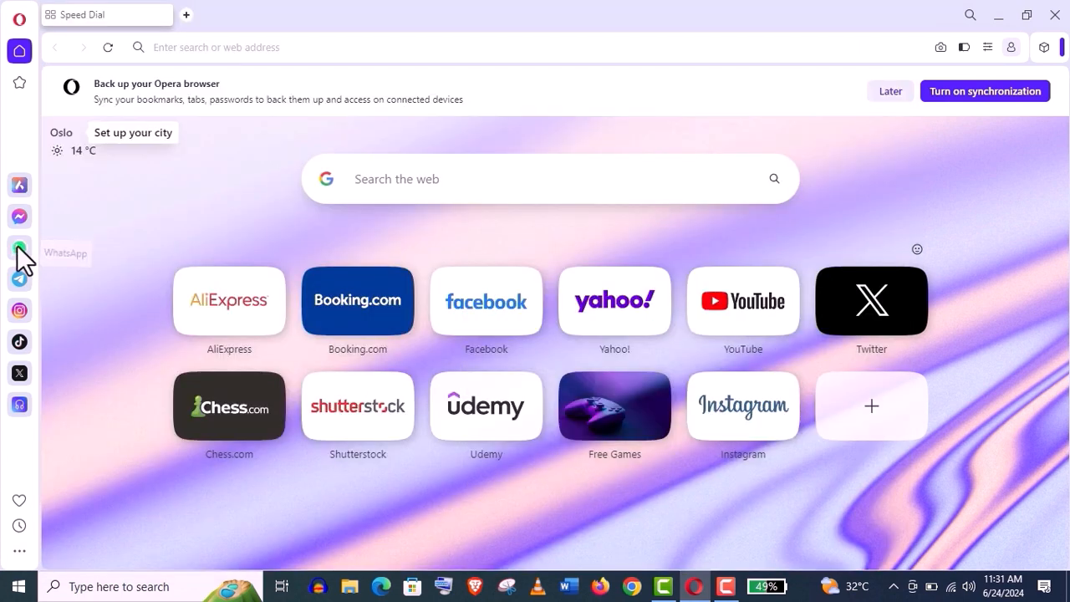
# Open sidebar WhatsApp, scroll to its QR code, and start phone scanning via Link a device
pyautogui.click(19, 248)
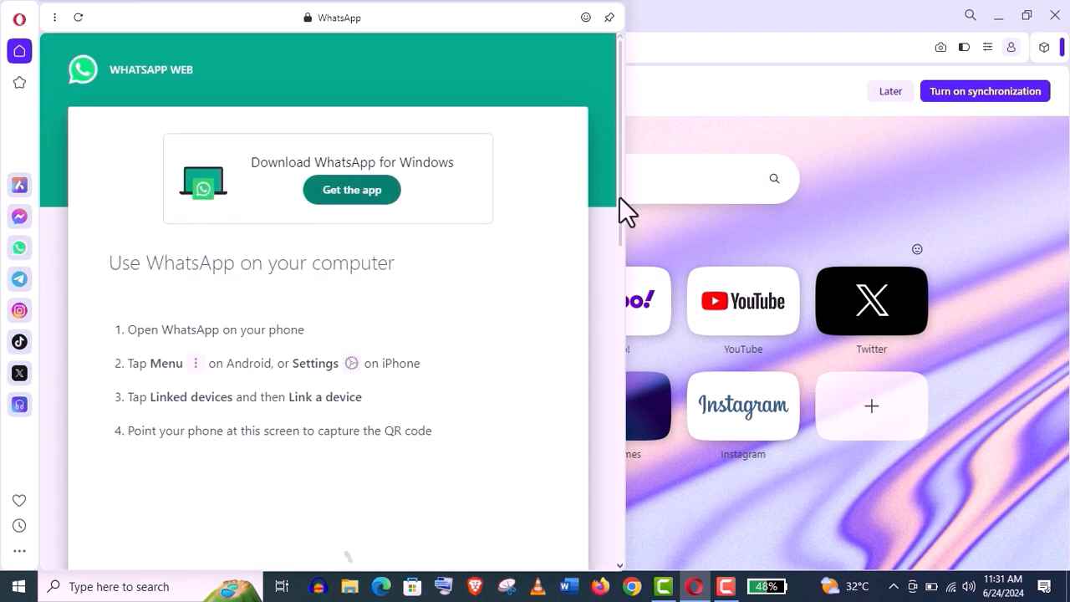
pyautogui.scroll(-3)
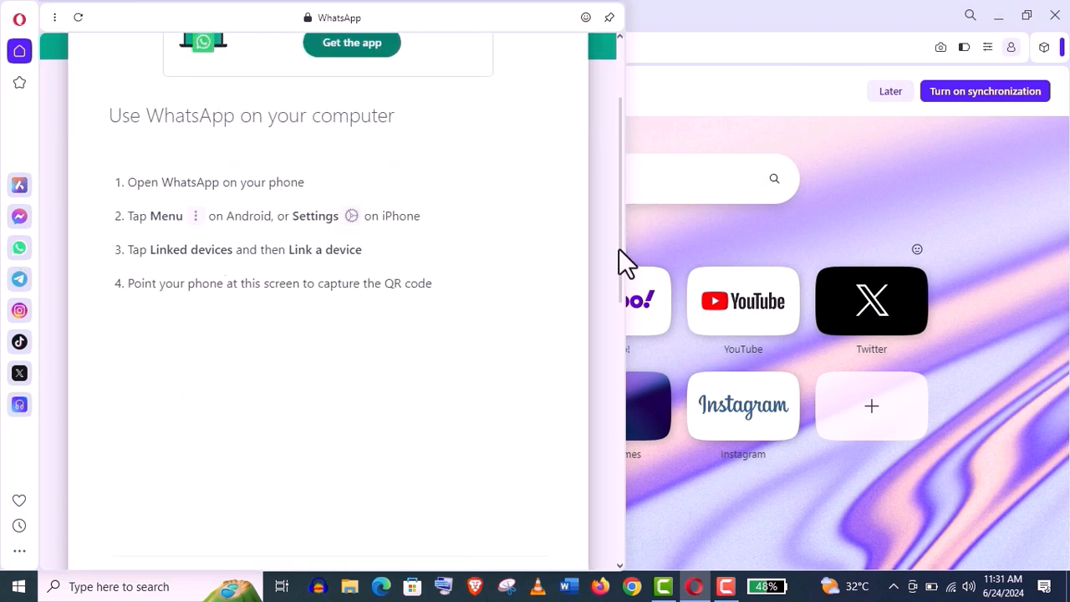
pyautogui.scroll(-3)
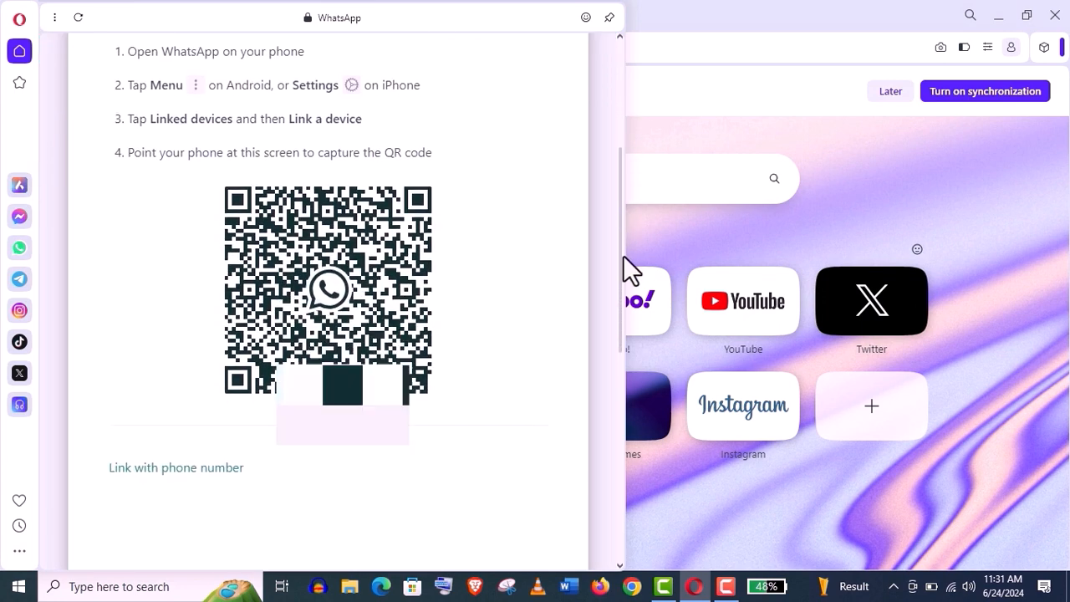
pyautogui.scroll(-3)
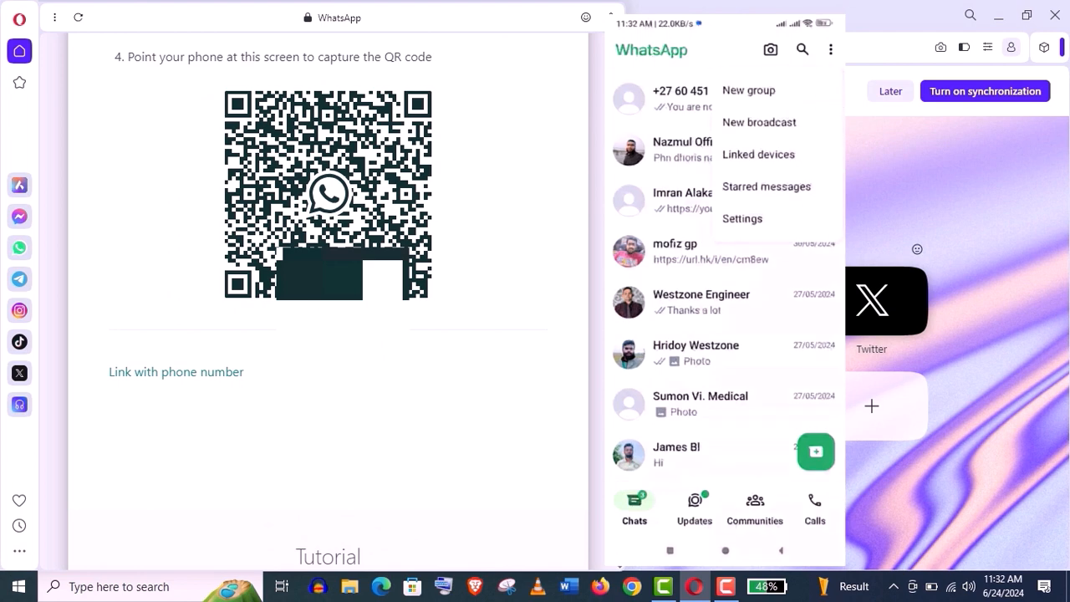
pyautogui.click(759, 154)
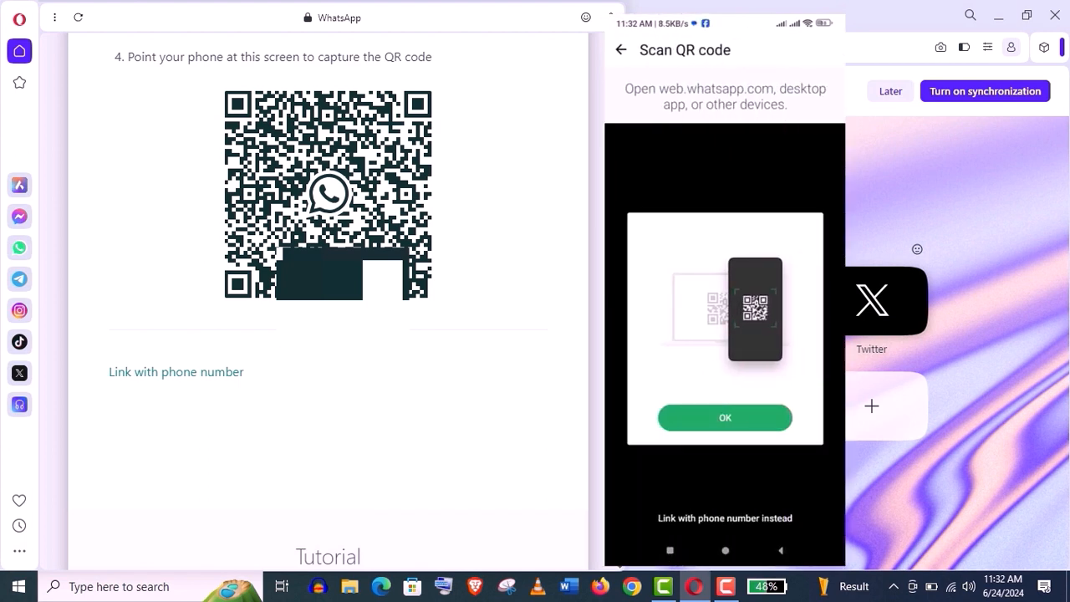
pyautogui.click(724, 417)
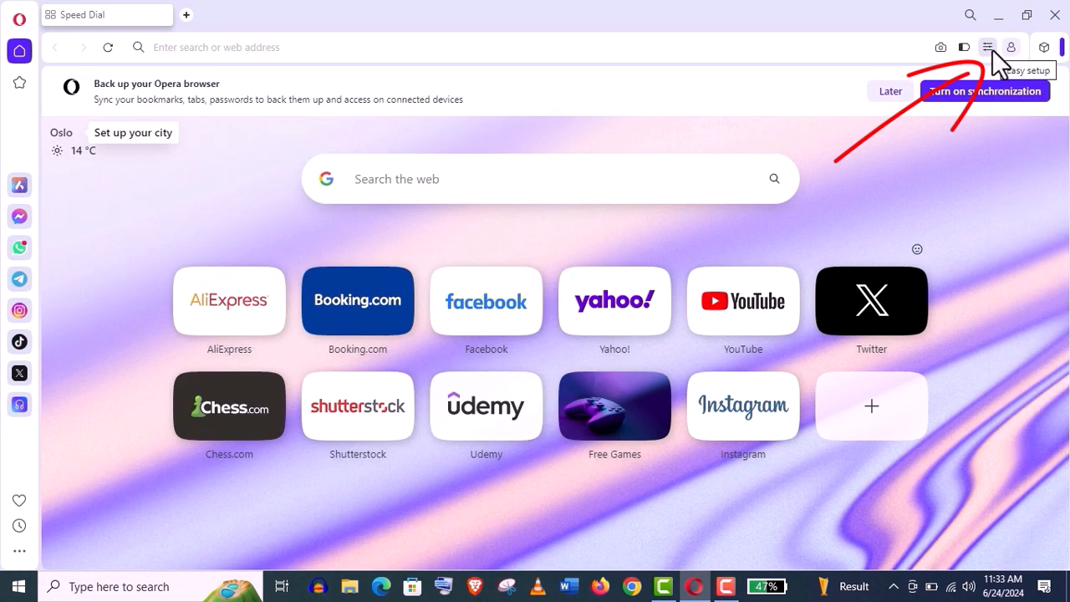
# Turn on Block trackers beside Block ads, then reach VPN settings via 'Enable in Settings'
pyautogui.click(988, 47)
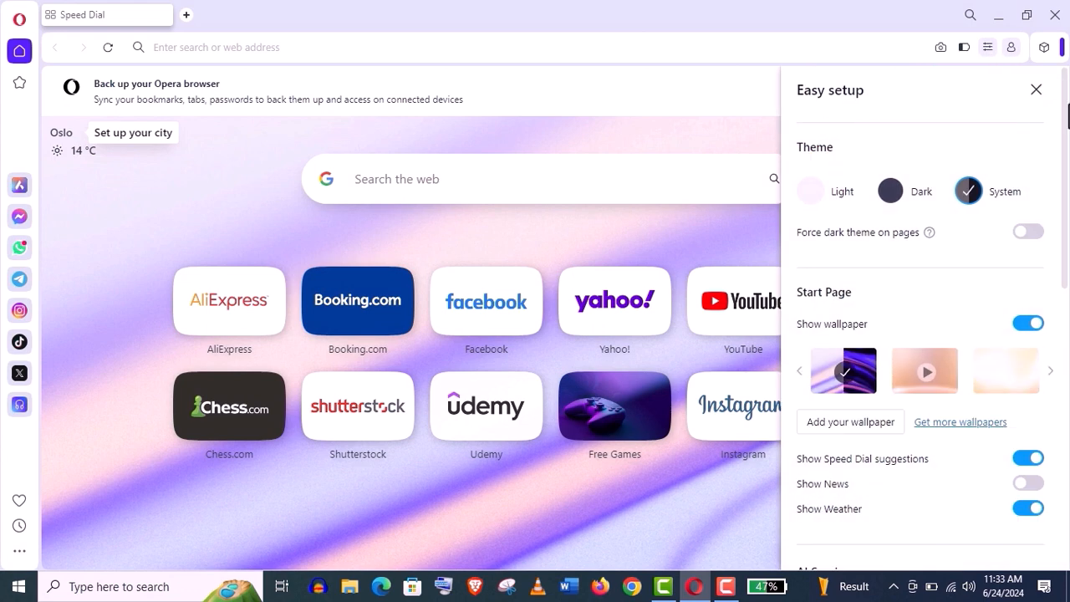
pyautogui.scroll(-3)
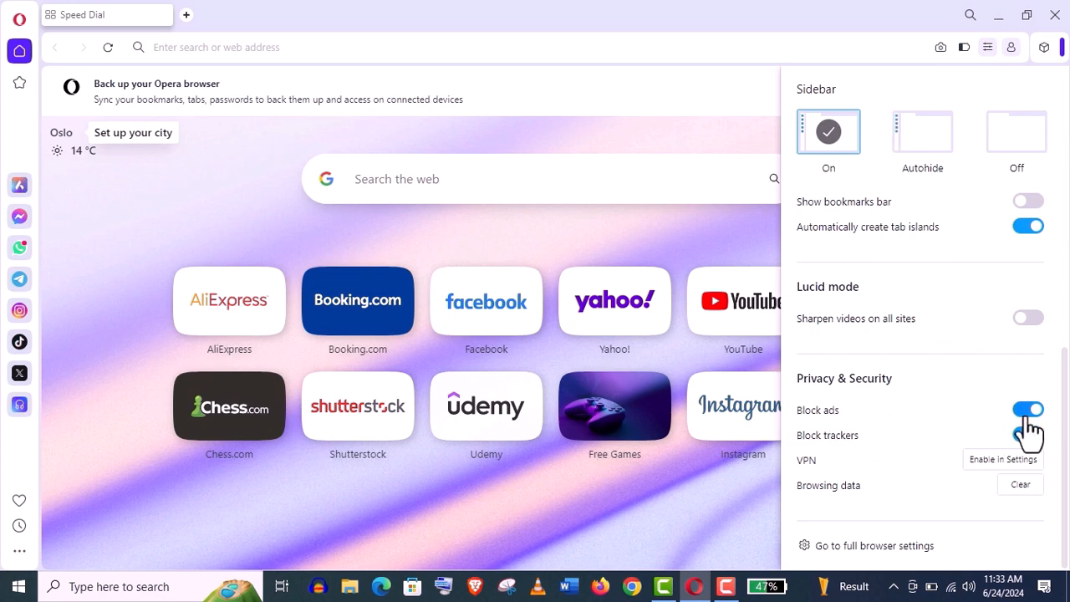
pyautogui.moveTo(1024, 433)
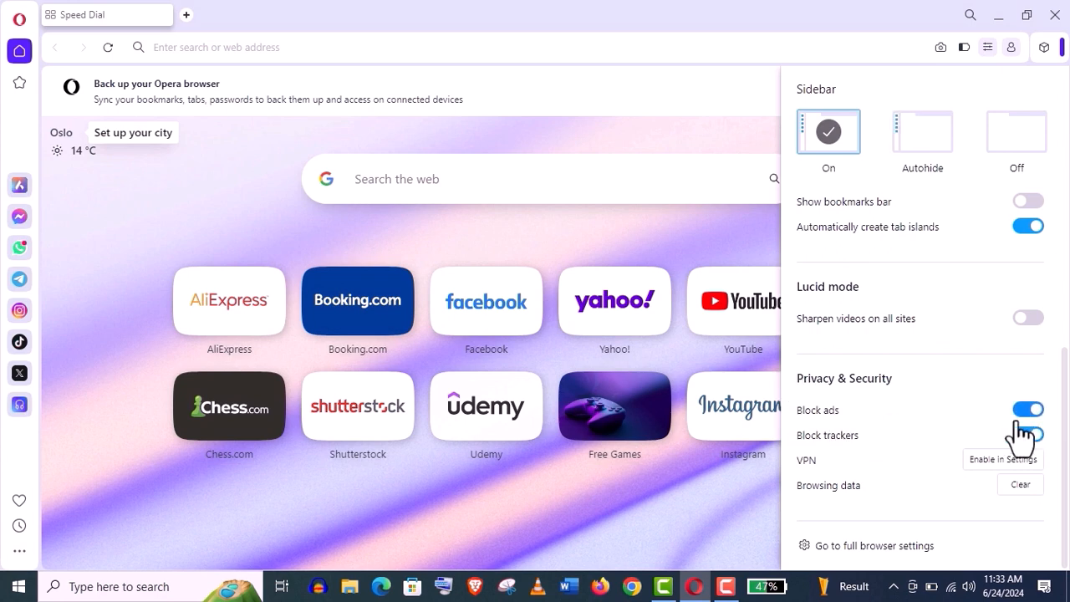
pyautogui.click(1027, 434)
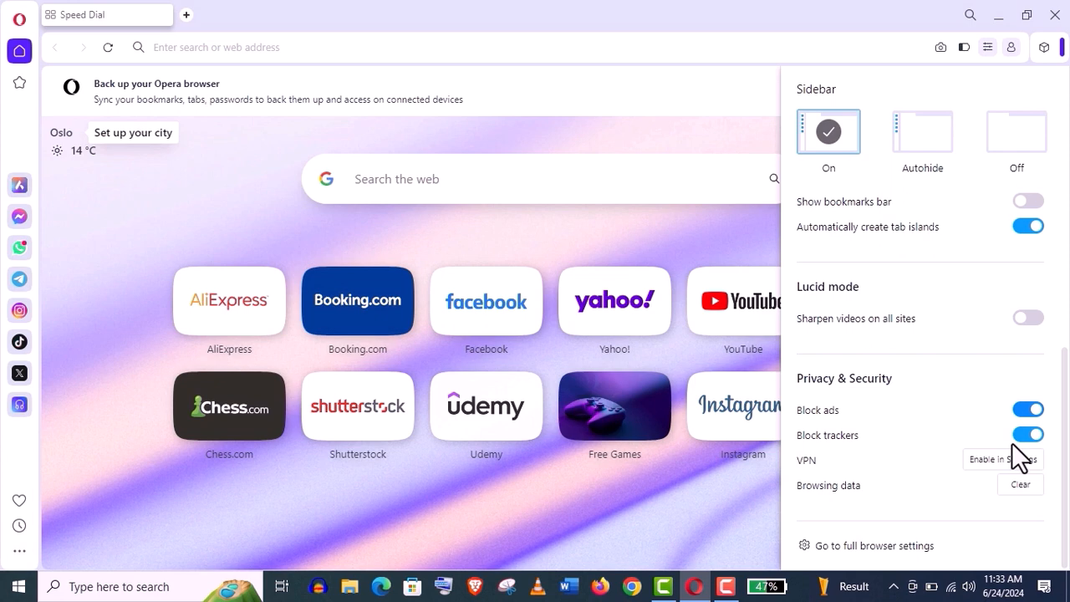
pyautogui.moveTo(1024, 455)
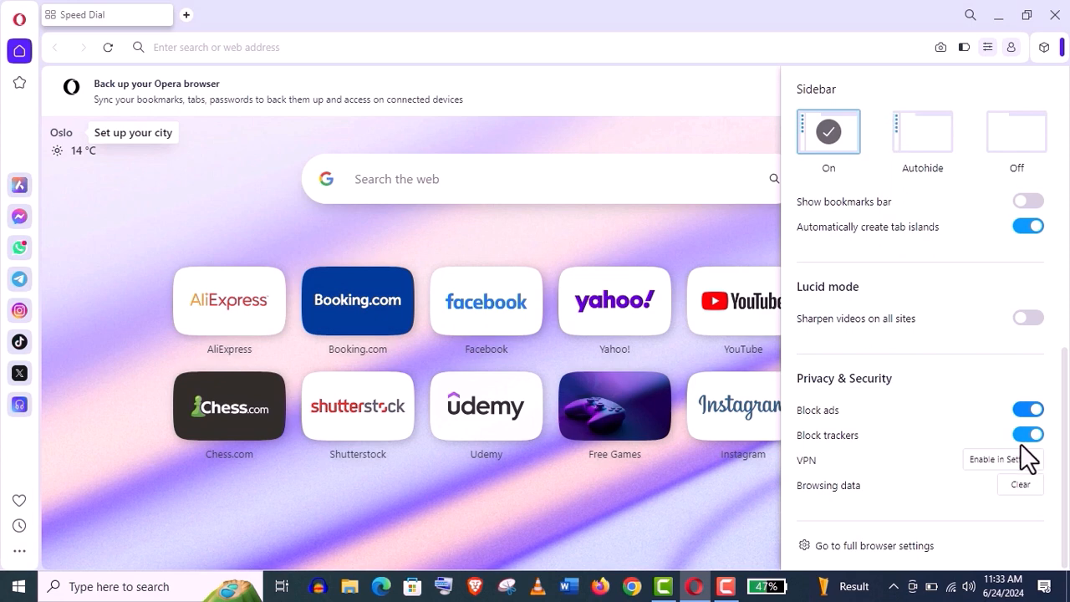
pyautogui.click(1028, 434)
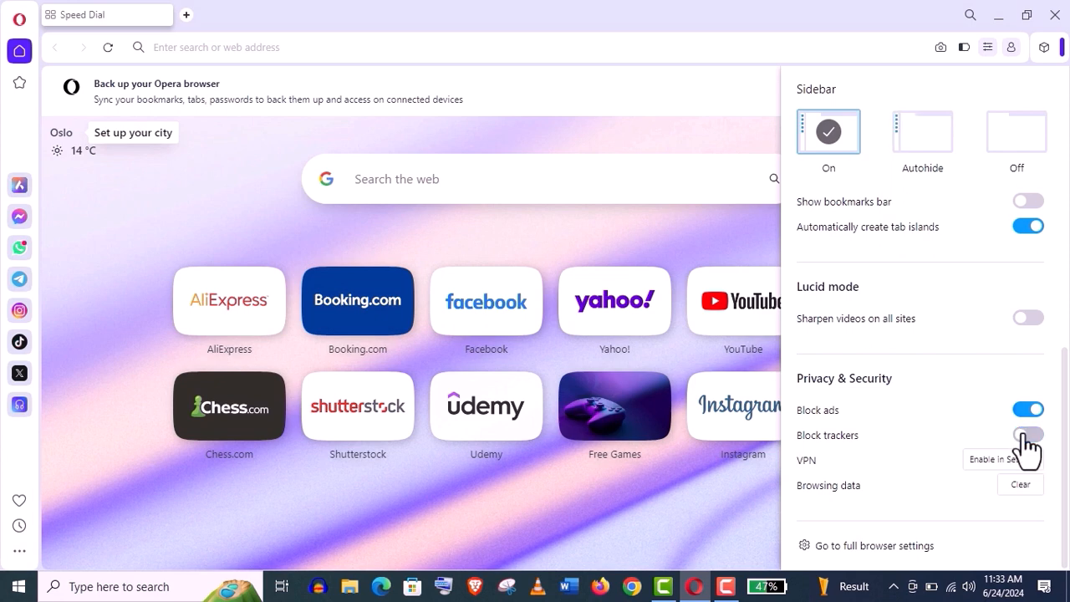
pyautogui.click(1028, 434)
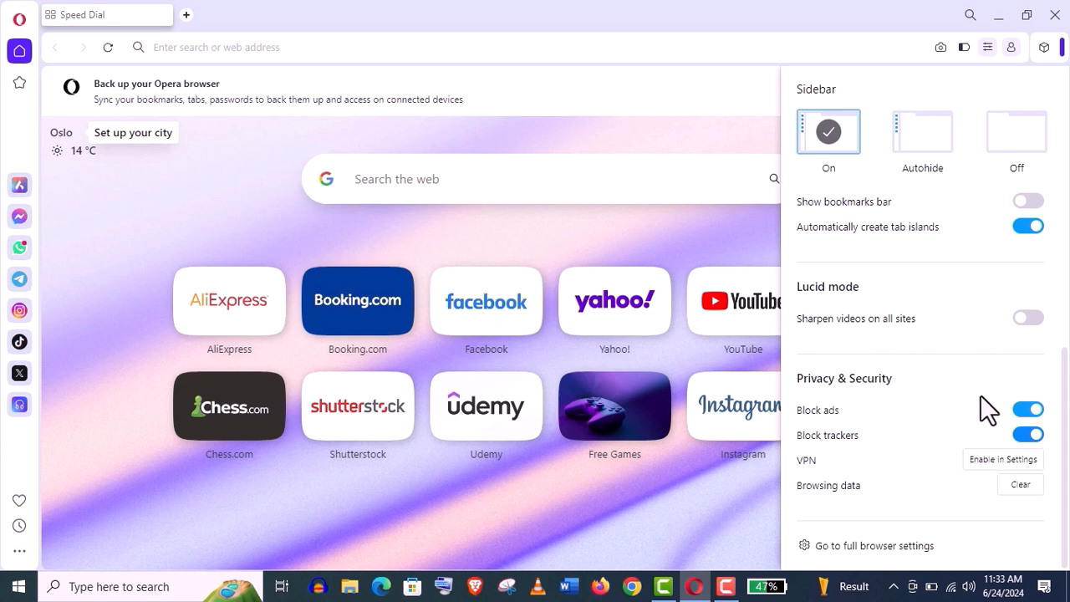
pyautogui.click(1002, 459)
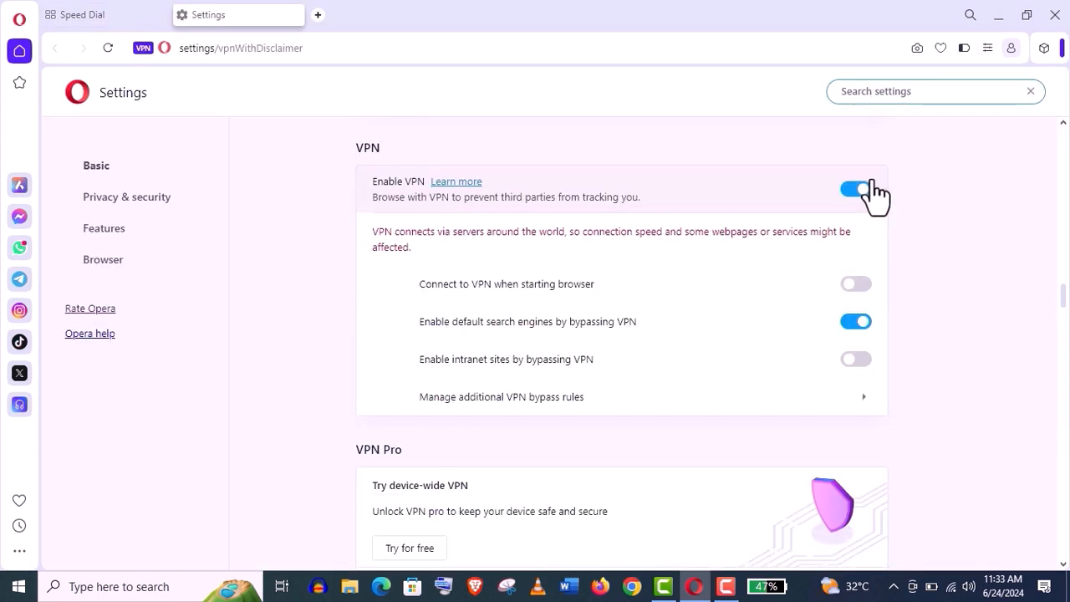
pyautogui.moveTo(556, 318)
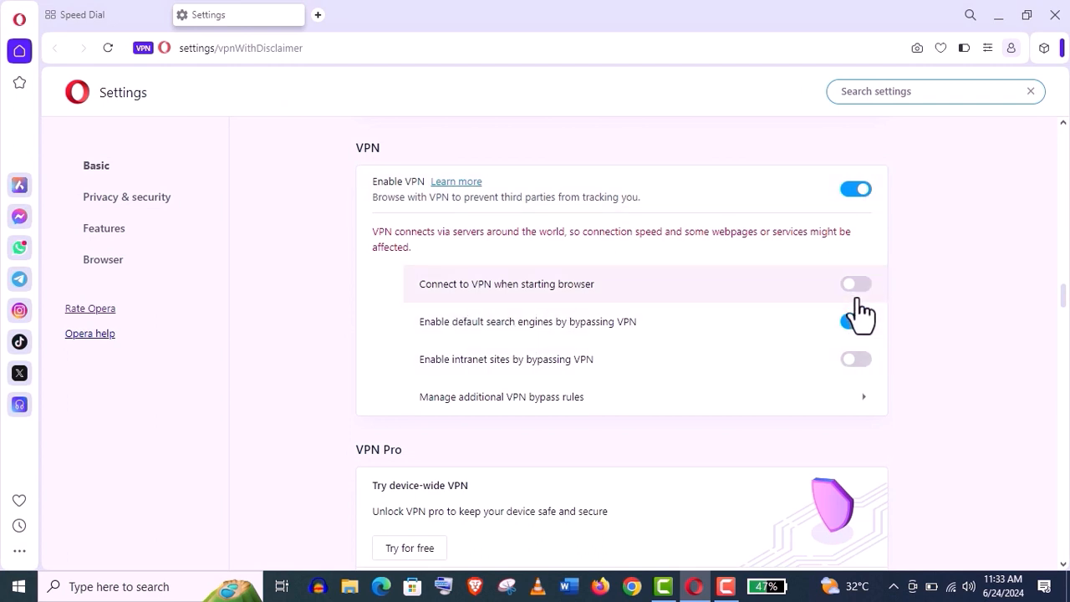
# Switch on Enable VPN and confirm the IP lookup shows a Florida address
pyautogui.click(855, 321)
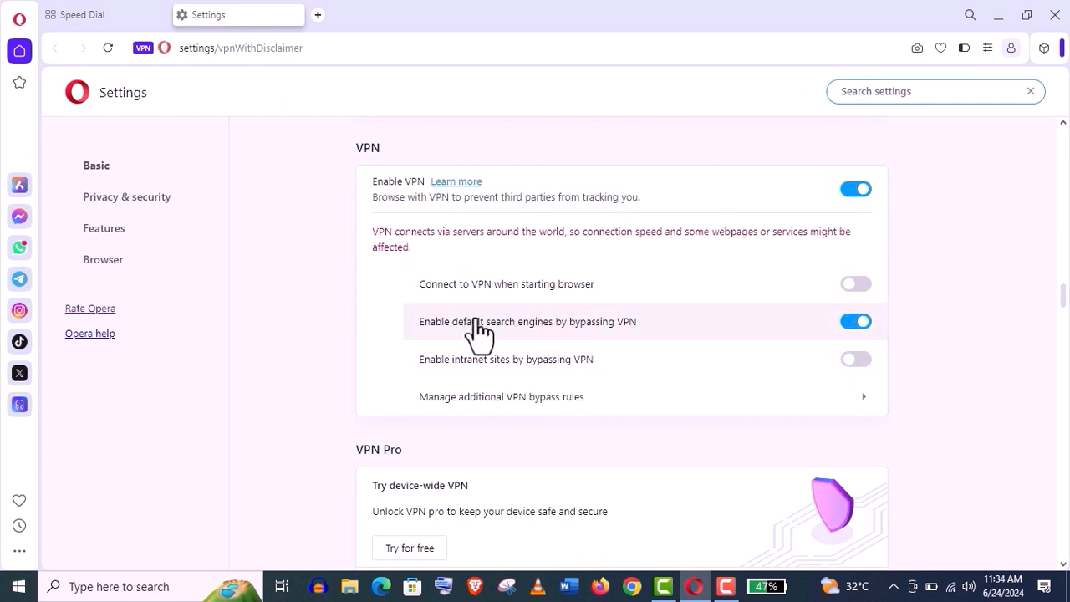
pyautogui.moveTo(556, 356)
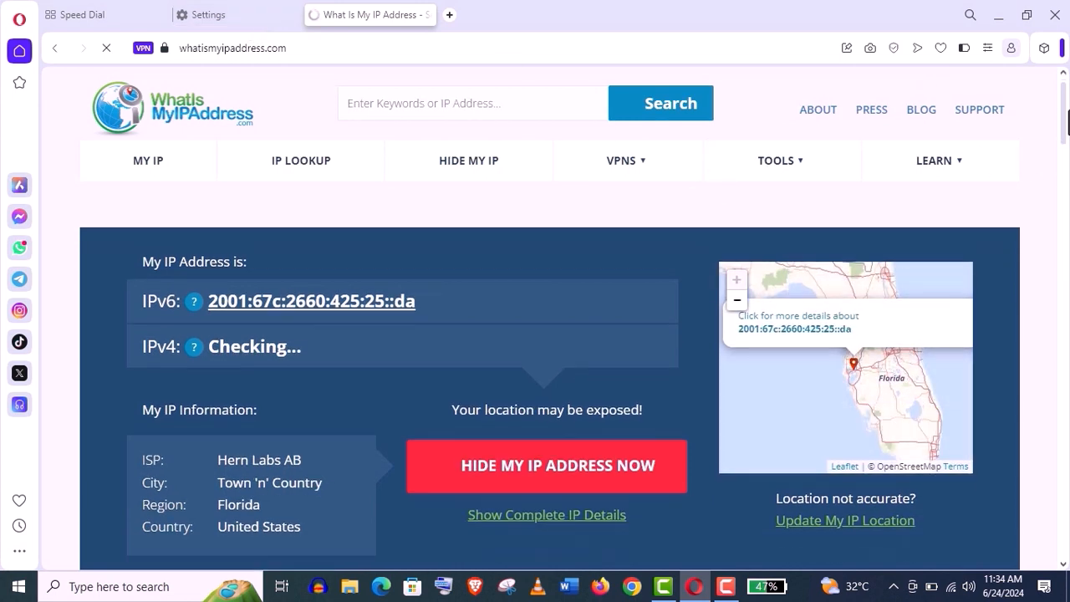
pyautogui.scroll(3)
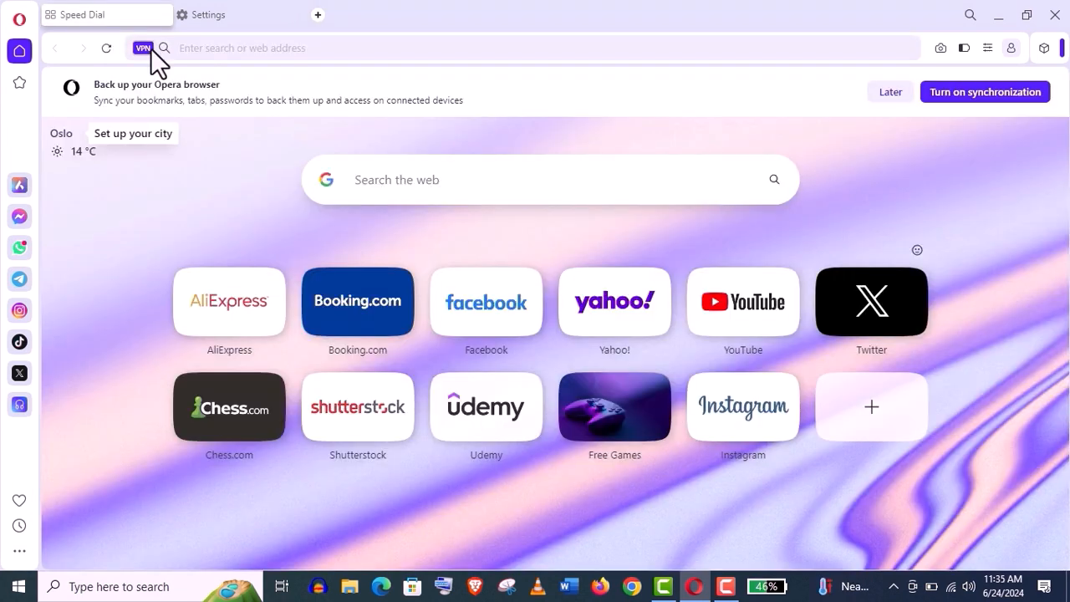
# Connect the VPN through the Optimal free location
pyautogui.click(142, 48)
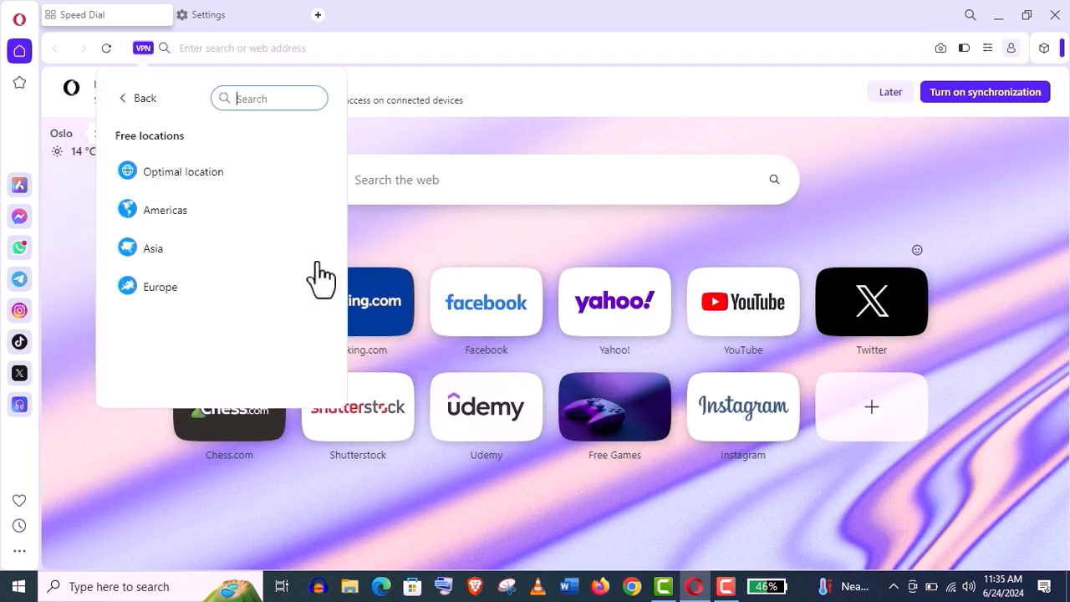
pyautogui.moveTo(159, 289)
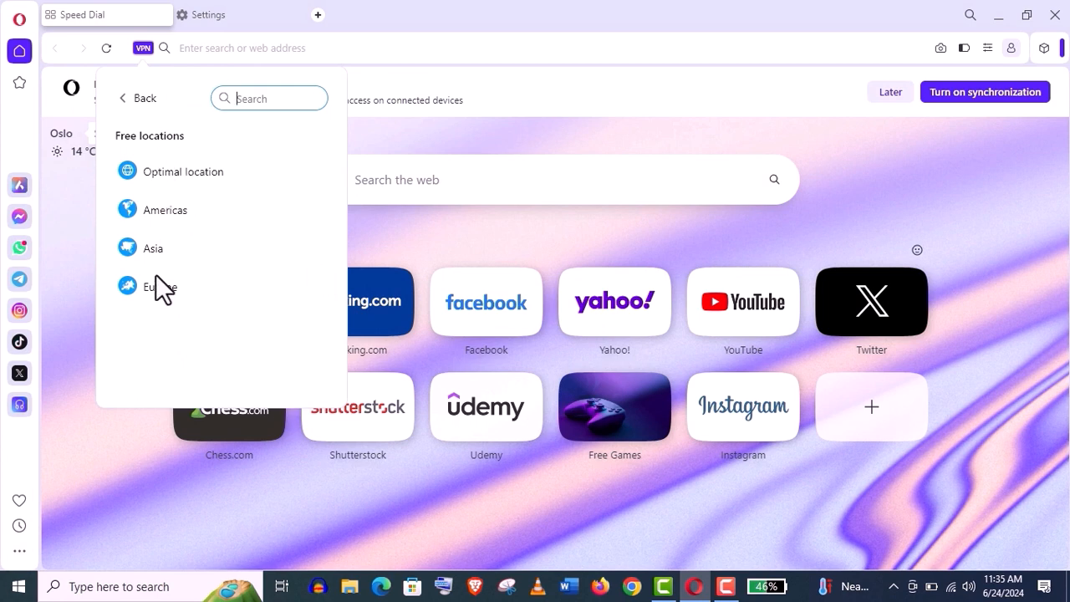
pyautogui.moveTo(175, 188)
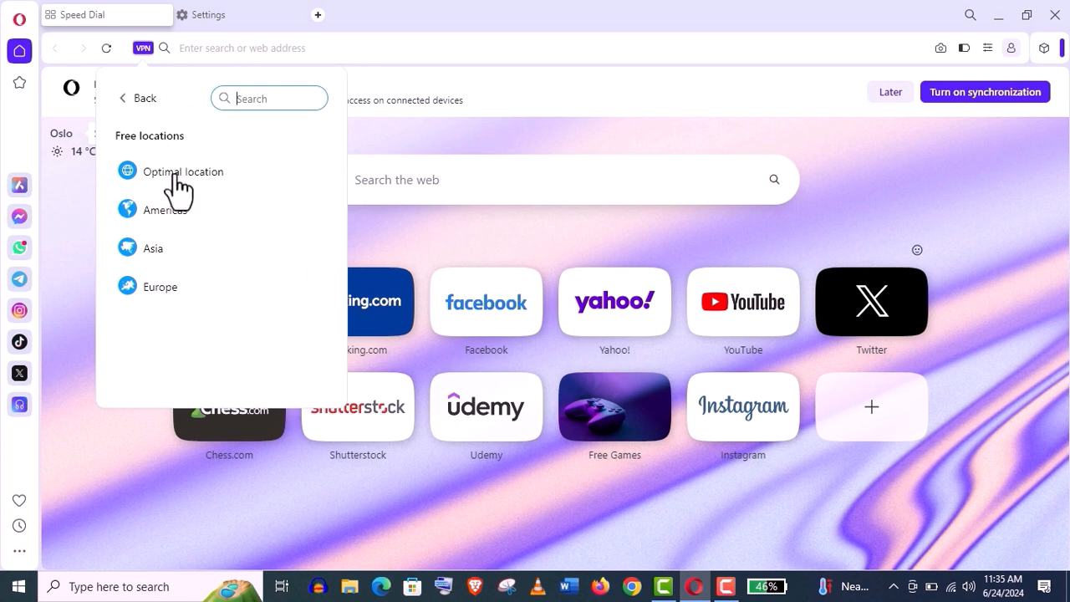
pyautogui.click(182, 172)
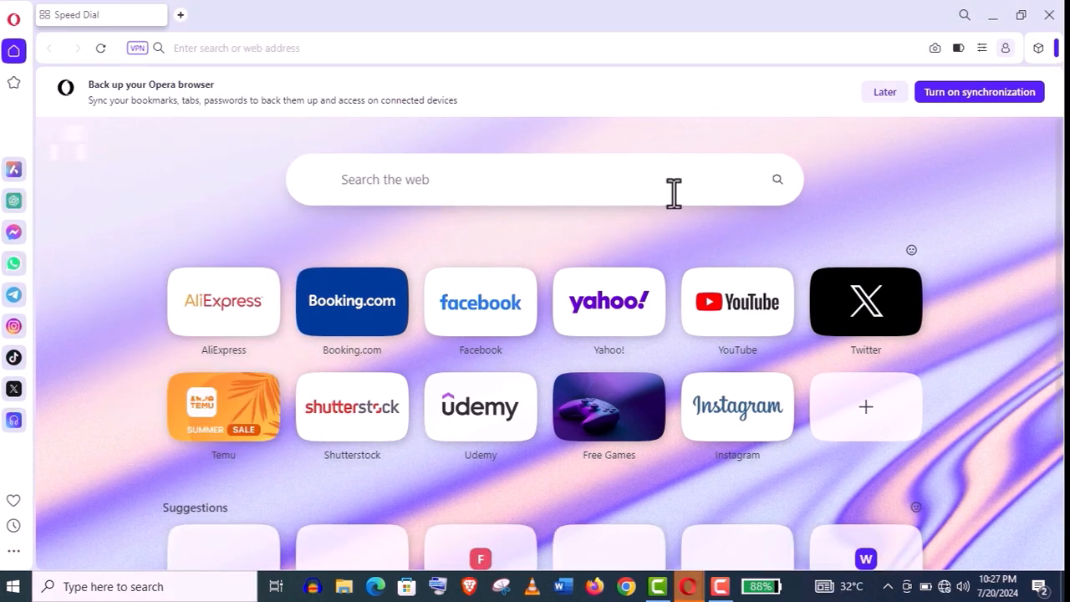
pyautogui.moveTo(868, 136)
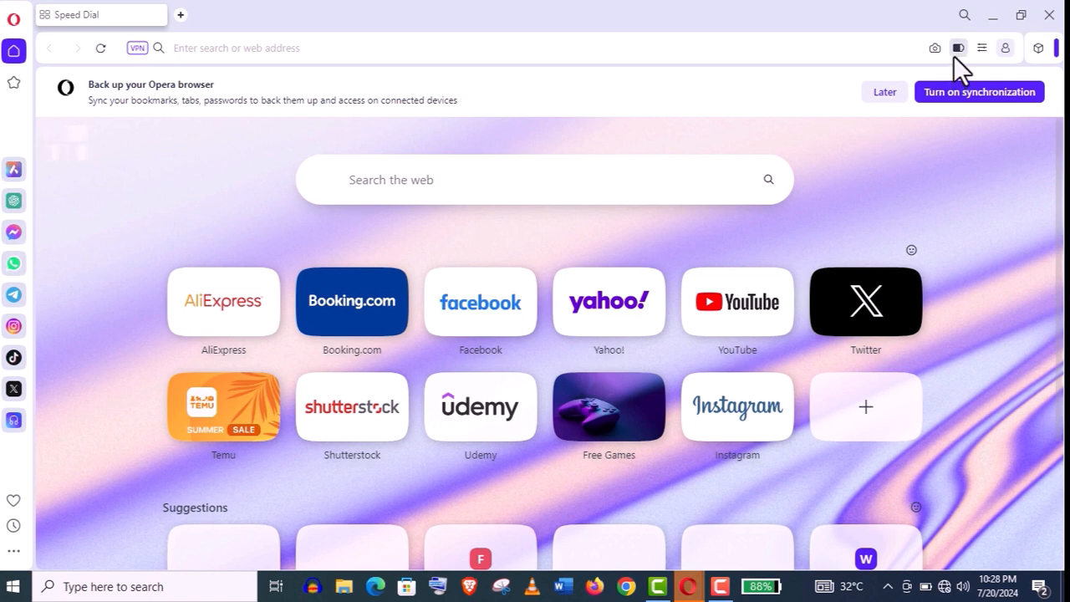
# Check battery saver (off, about five hours remaining) and start snapshot capture mode
pyautogui.click(959, 48)
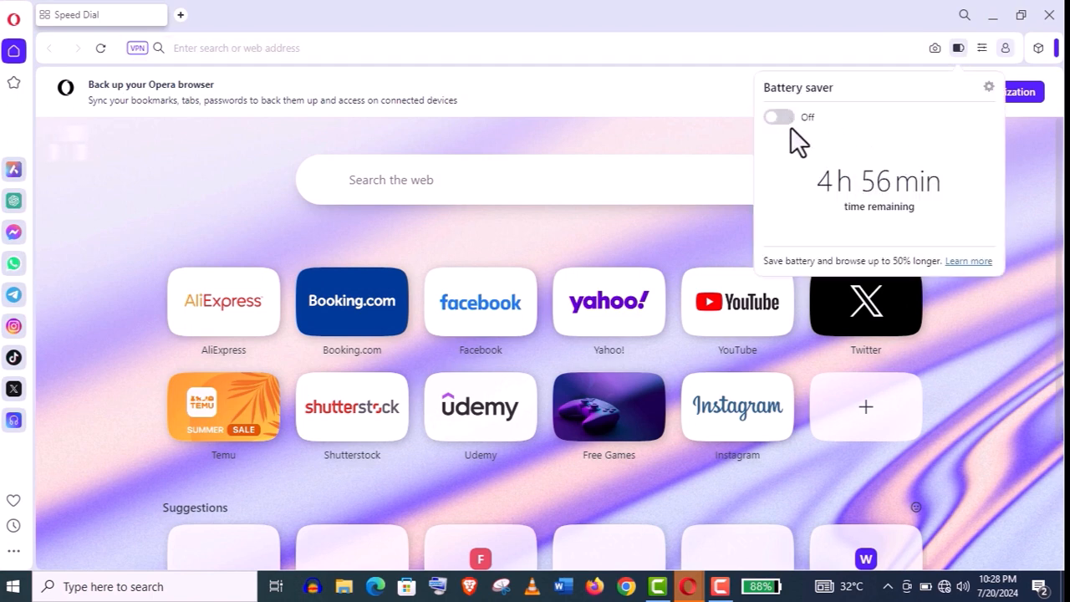
pyautogui.click(778, 117)
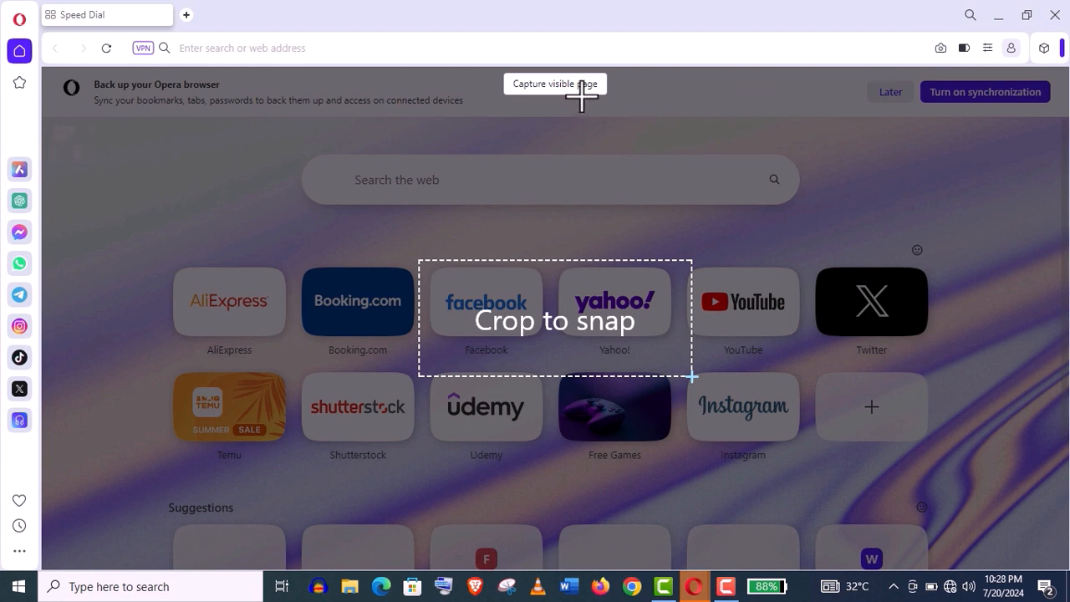
pyautogui.moveTo(561, 104)
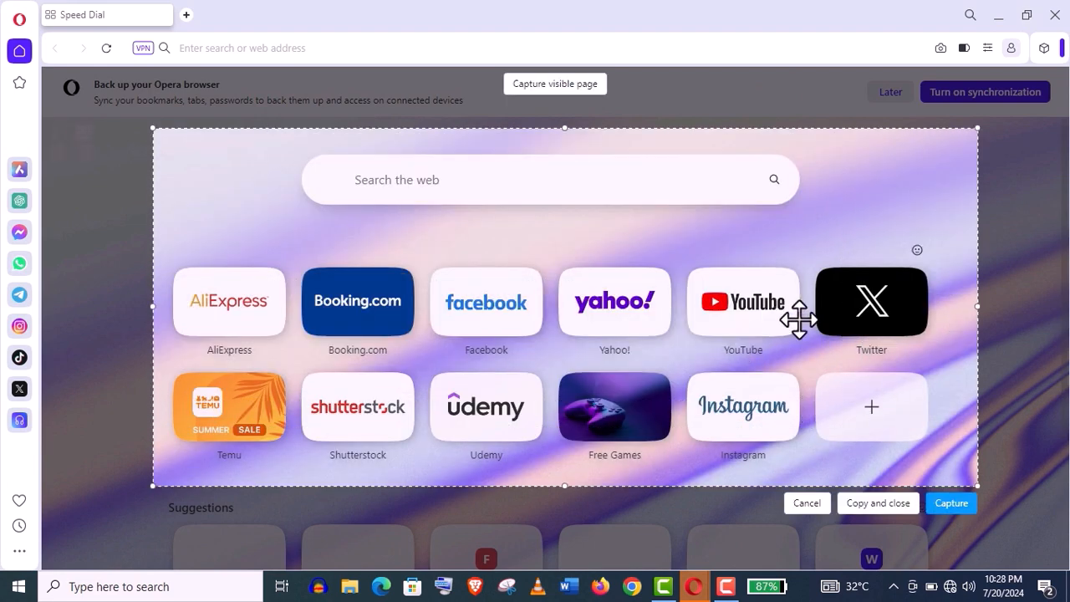
# Capture the cropped Speed Dial tiles region as a snapshot
pyautogui.click(951, 502)
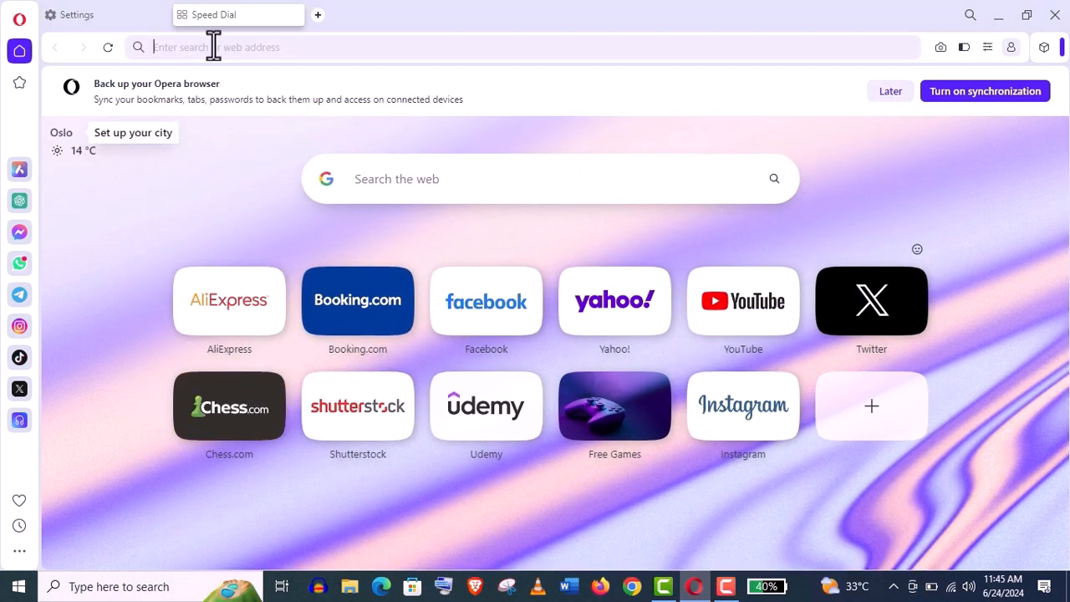
# Visit Instagram, enable 'Force dark theme on pages' in Easy setup, and close Opera
pyautogui.click(742, 406)
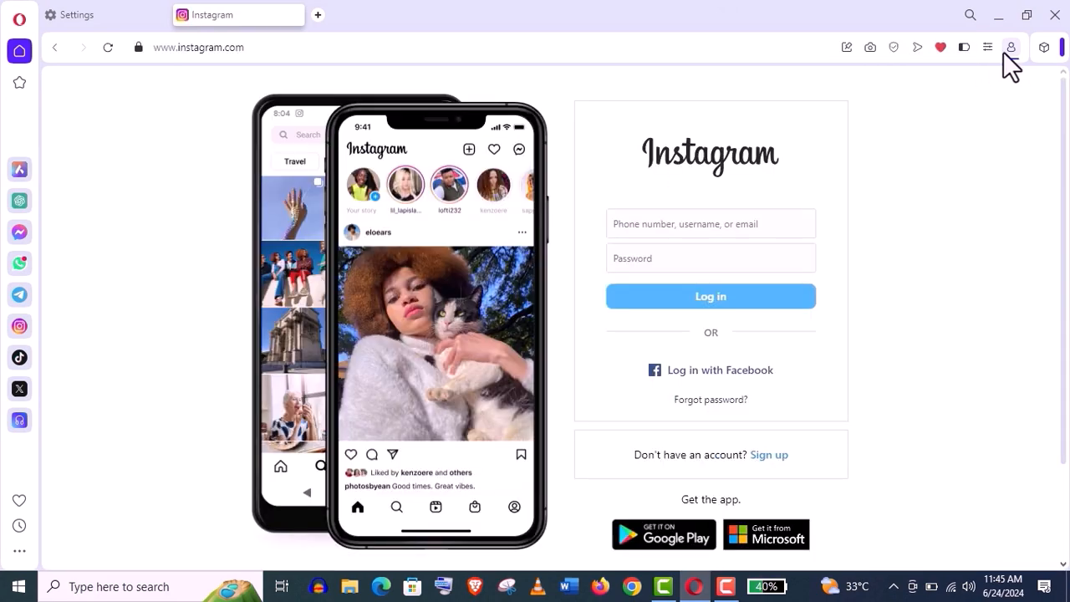
pyautogui.click(989, 47)
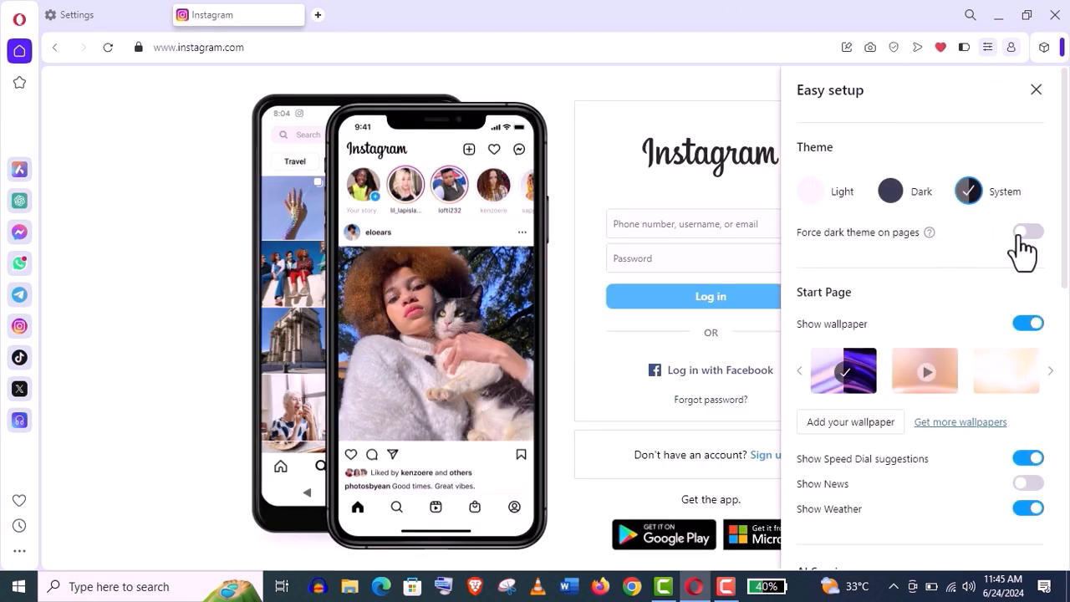
pyautogui.click(889, 191)
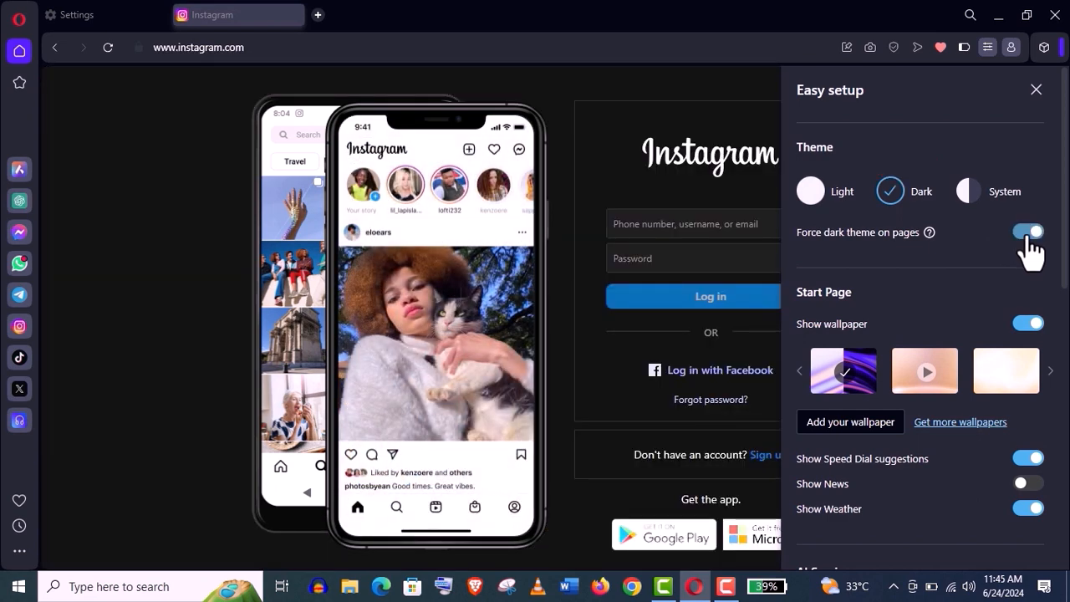
pyautogui.click(1027, 232)
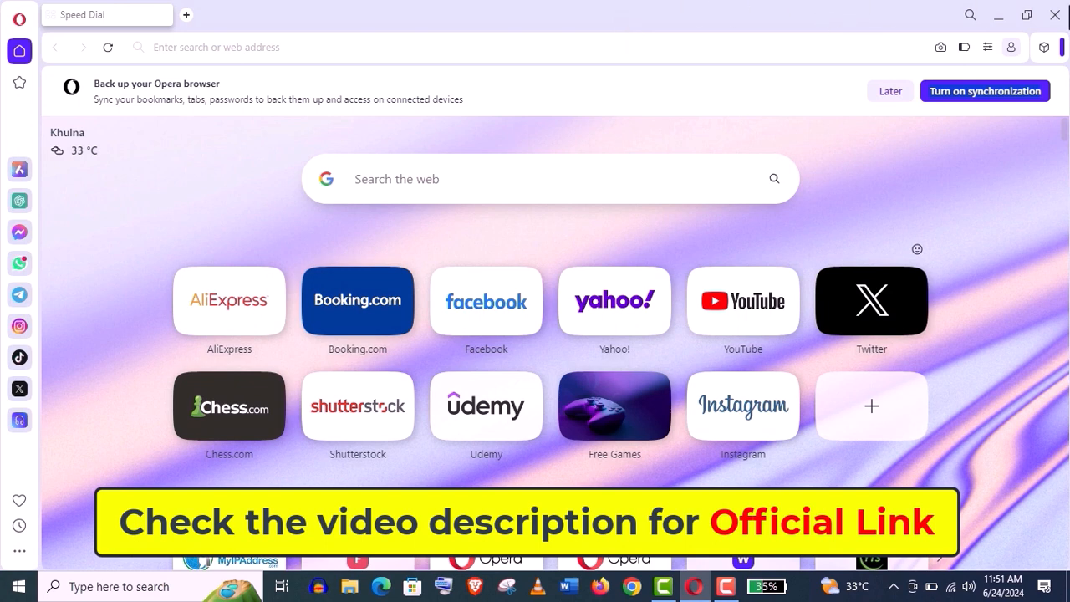
pyautogui.click(1055, 15)
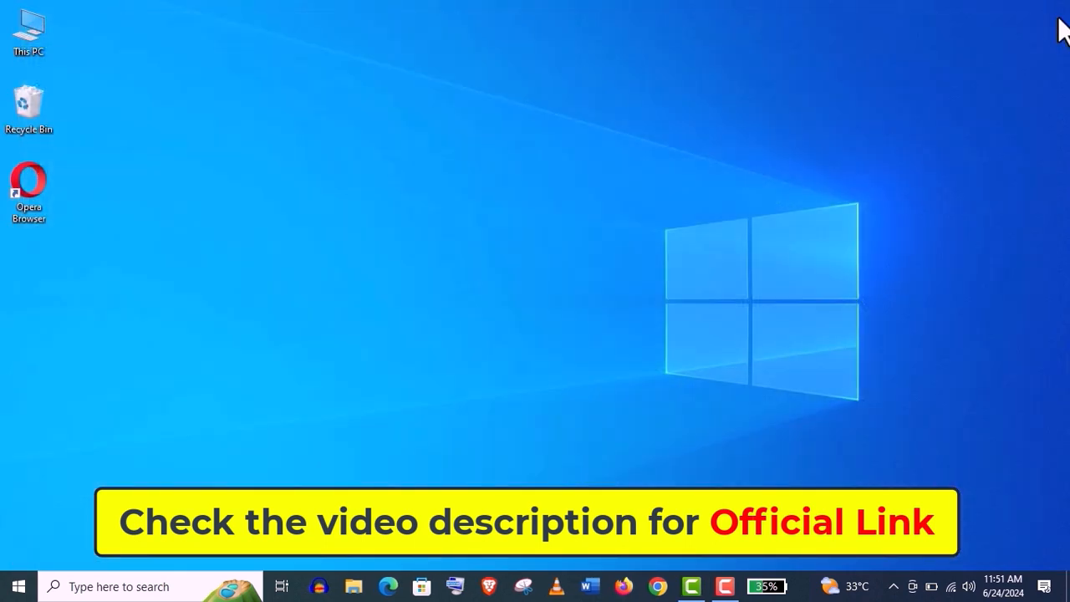